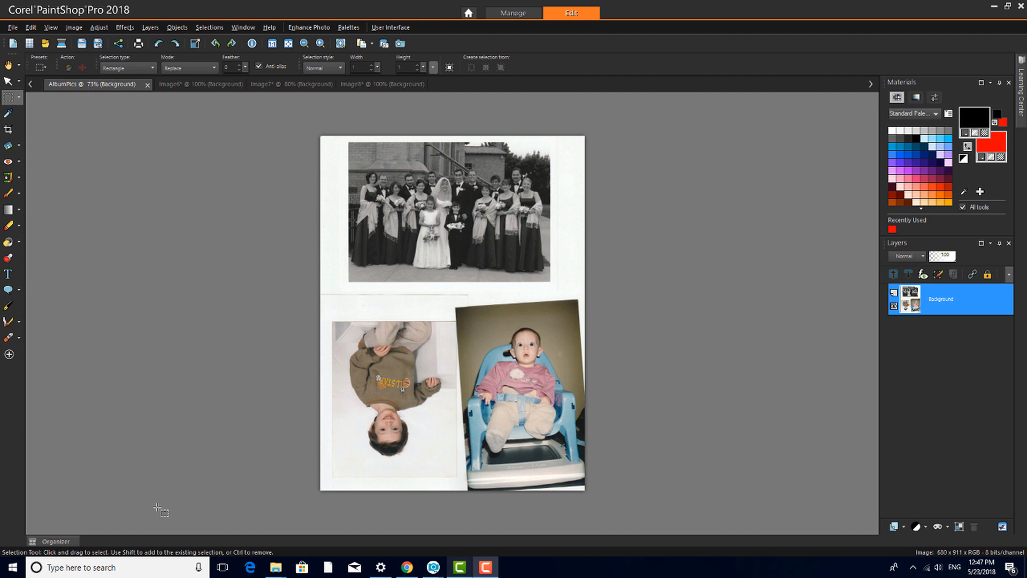
pyautogui.moveTo(184, 308)
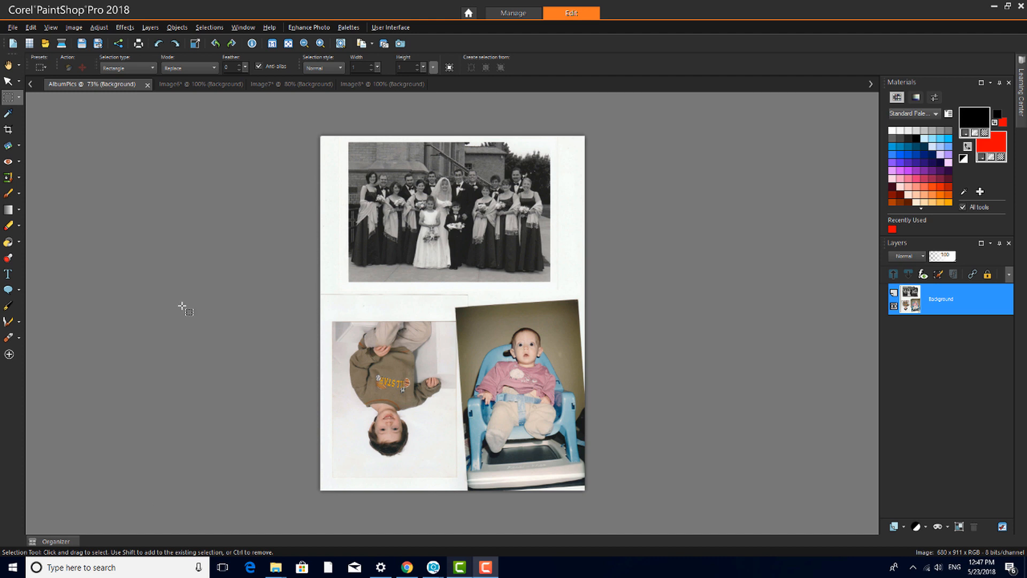
pyautogui.moveTo(177, 94)
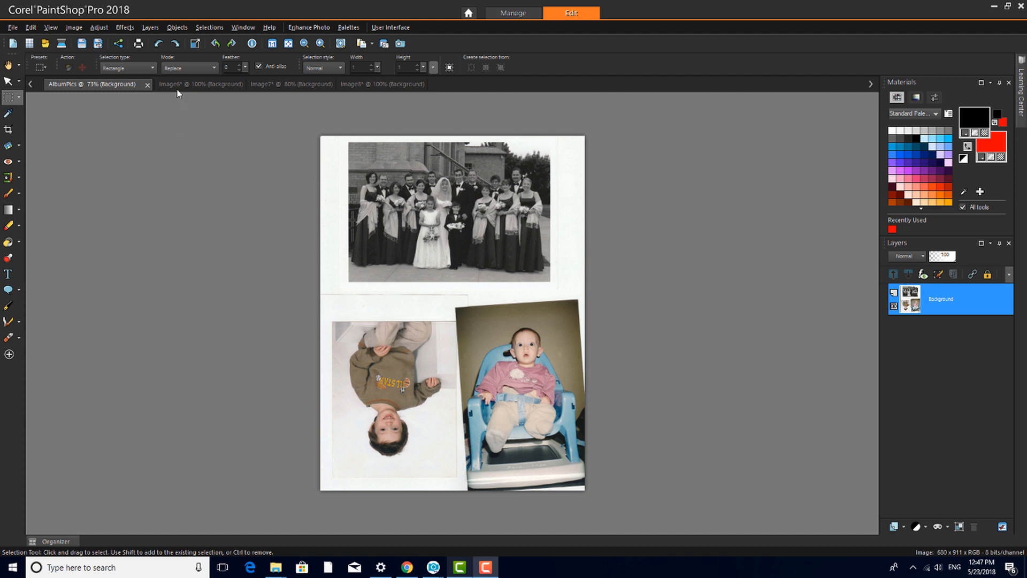
# - View each separated photo in turn: the wedding group, the boy, and the third image
pyautogui.click(190, 83)
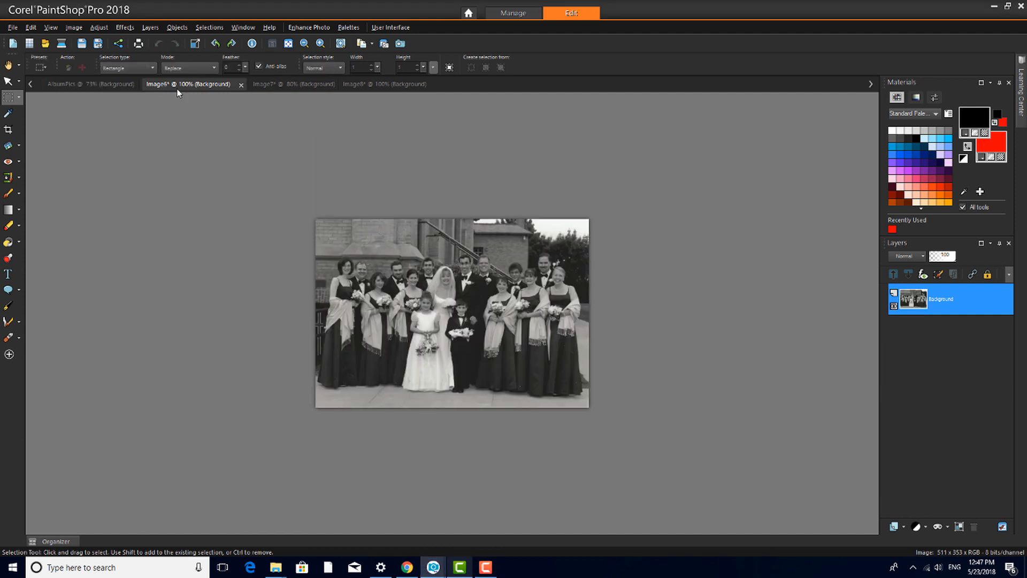
pyautogui.click(288, 83)
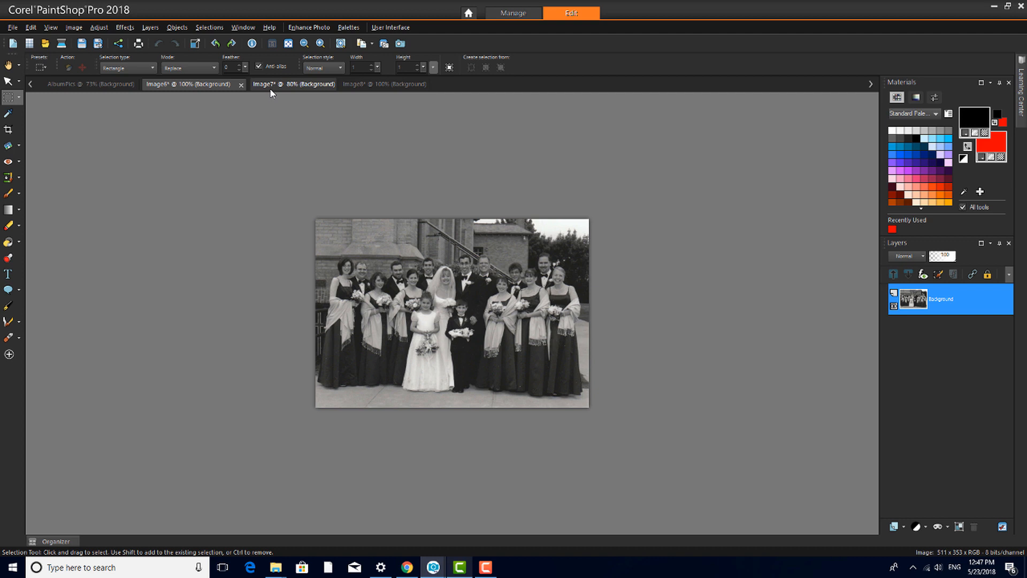
pyautogui.click(263, 83)
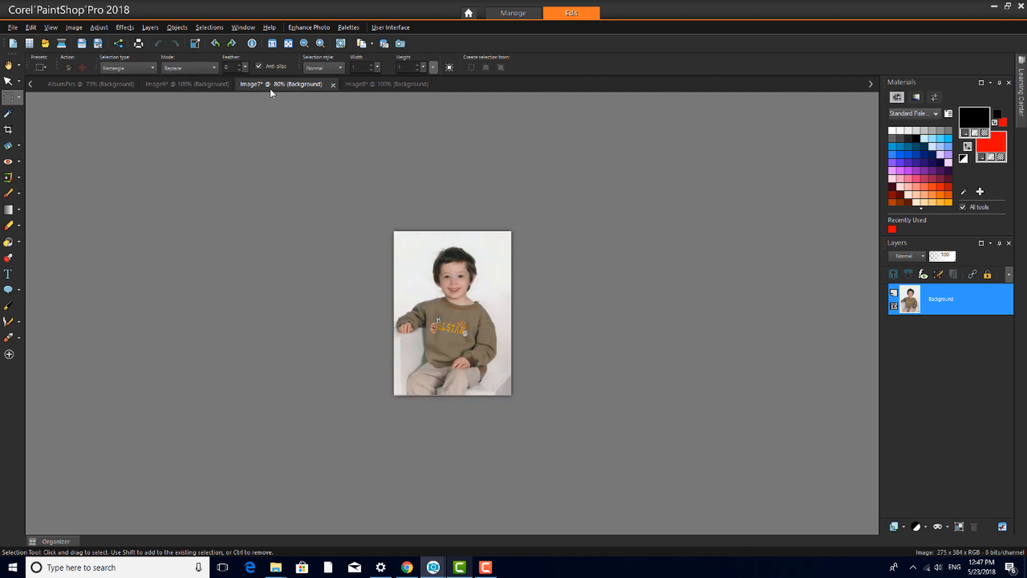
pyautogui.moveTo(279, 93)
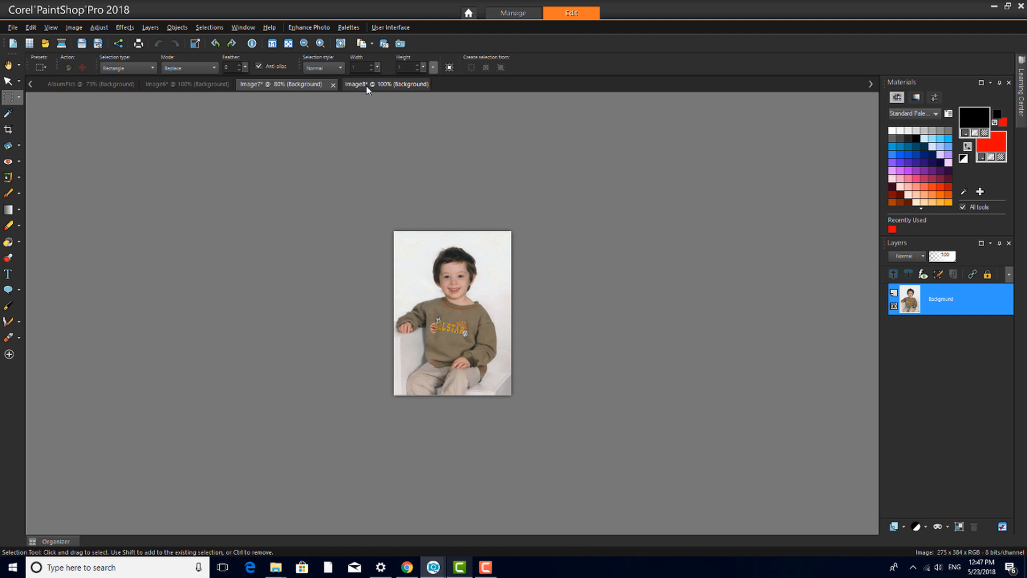
pyautogui.click(358, 83)
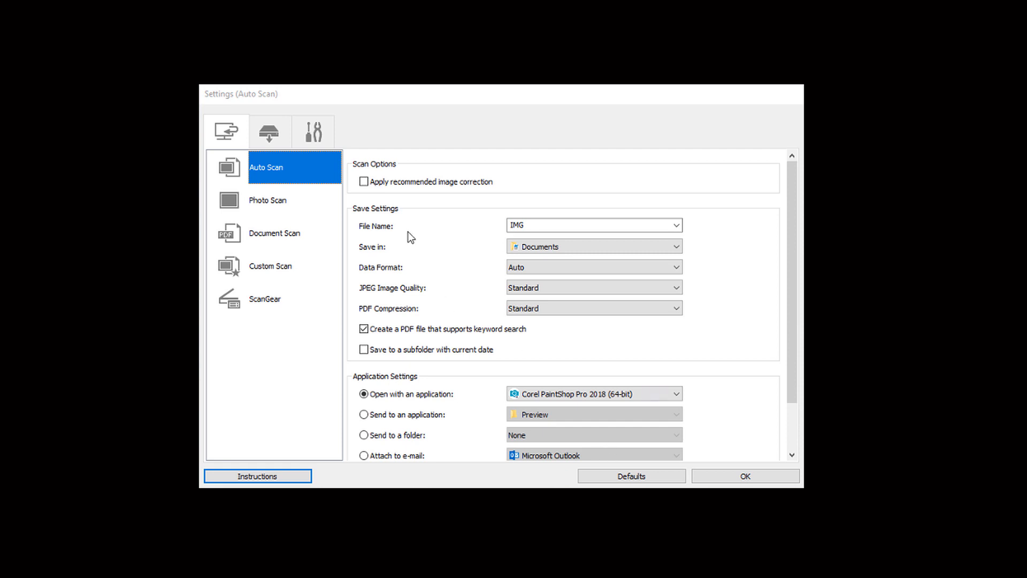
# - Show the Photo Scan settings in the Canon scanner sidebar and reveal the format options
pyautogui.click(282, 201)
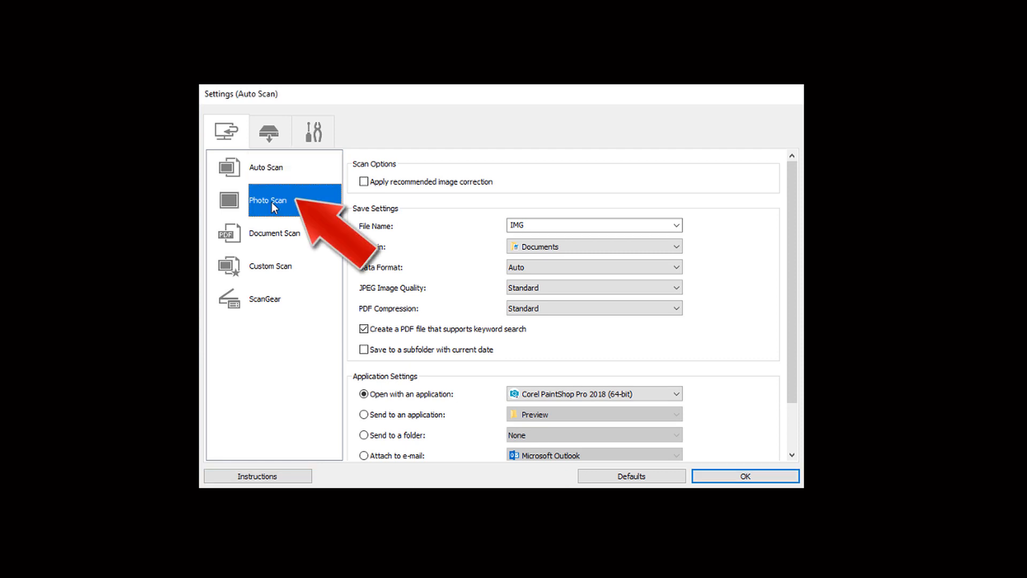
pyautogui.click(267, 200)
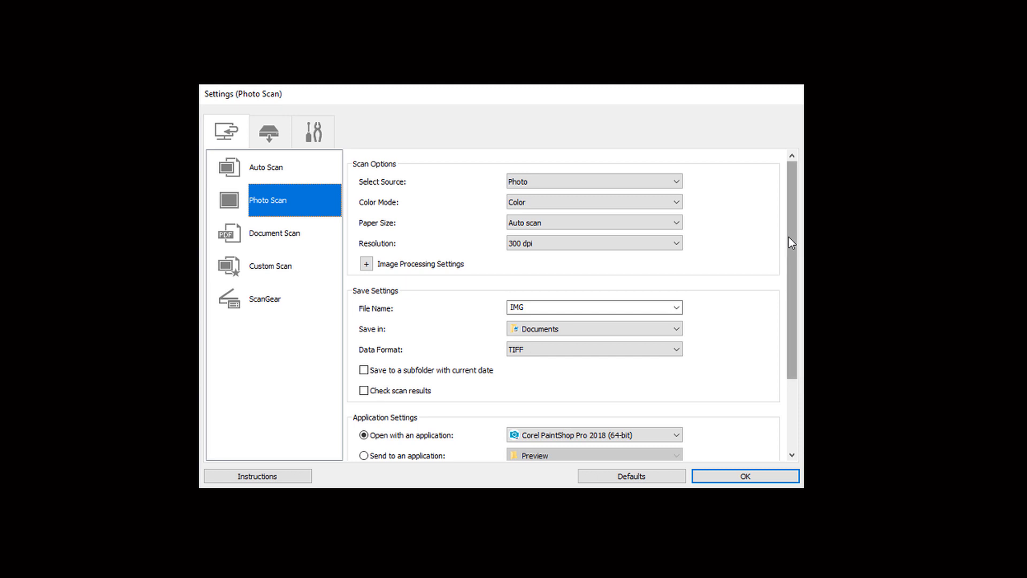
pyautogui.scroll(-3)
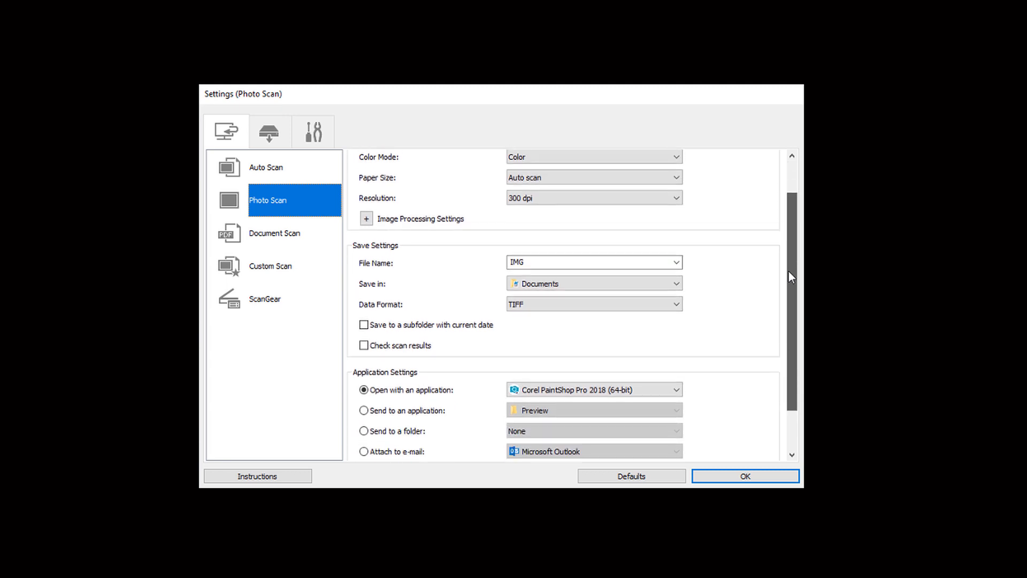
pyautogui.scroll(-3)
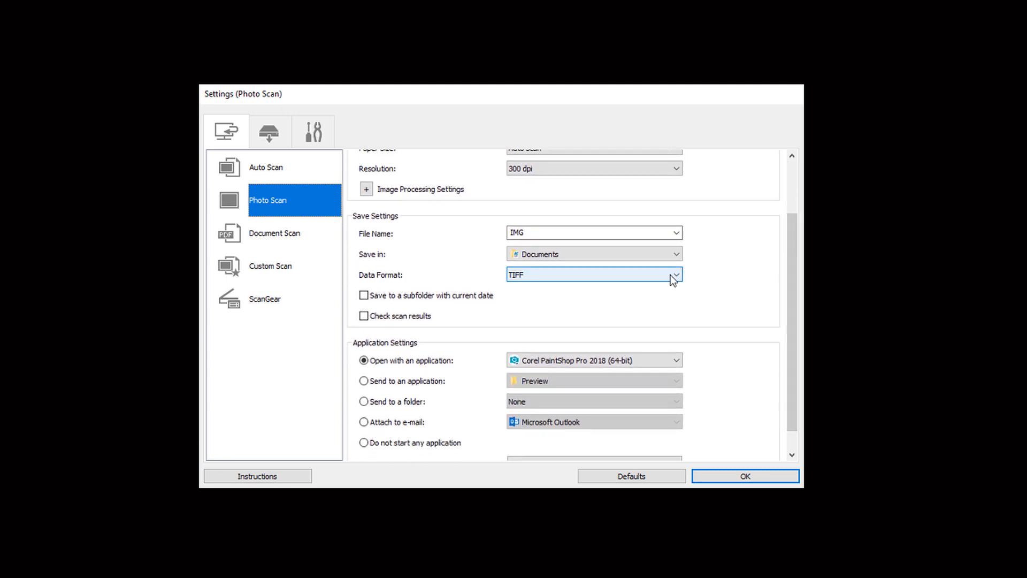
# - Change the saved Data Format to PNG, then to JPEG/Exif, and view the JPEG quality levels
pyautogui.click(676, 275)
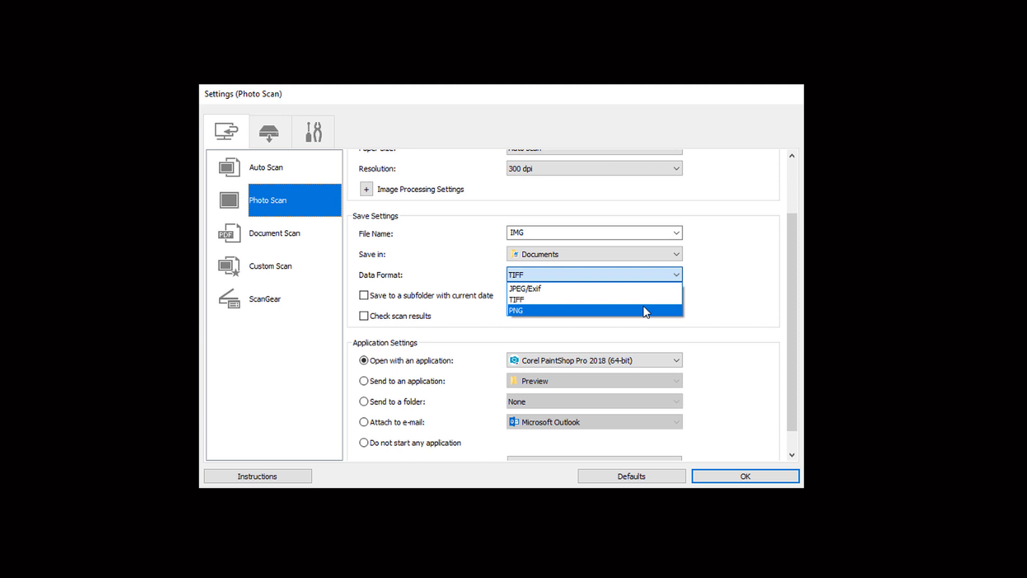
pyautogui.click(516, 310)
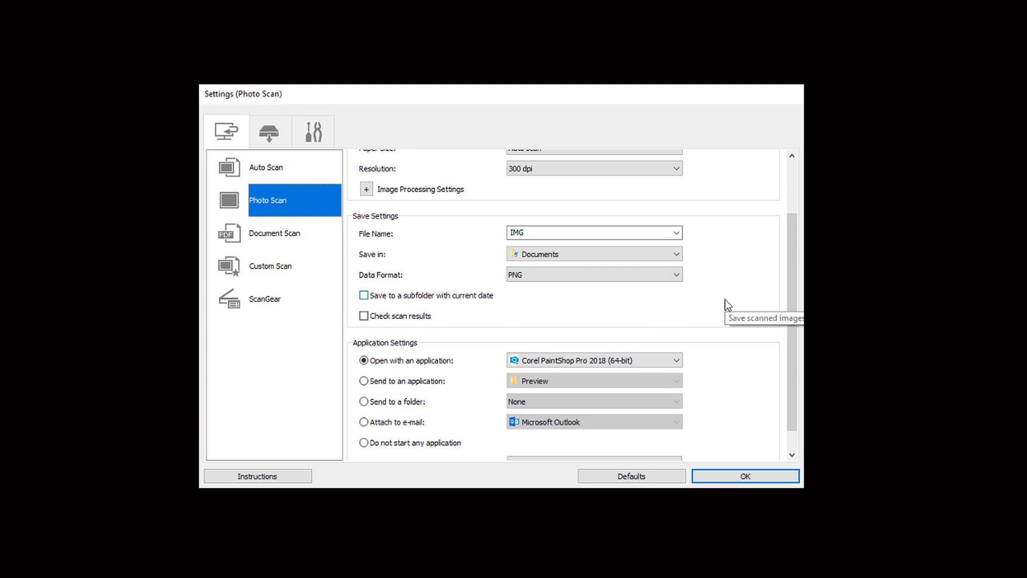
pyautogui.moveTo(679, 275)
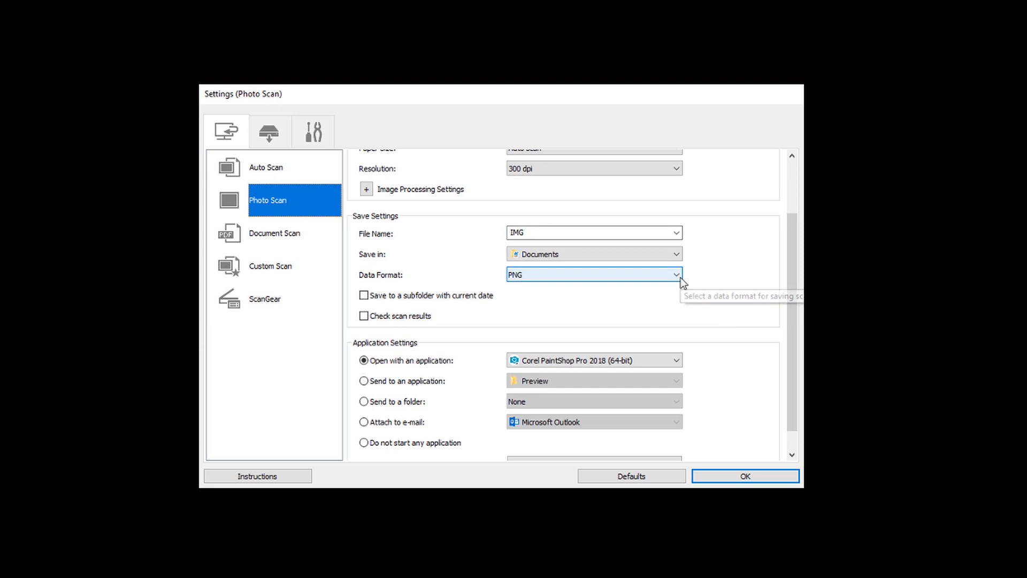
pyautogui.moveTo(707, 289)
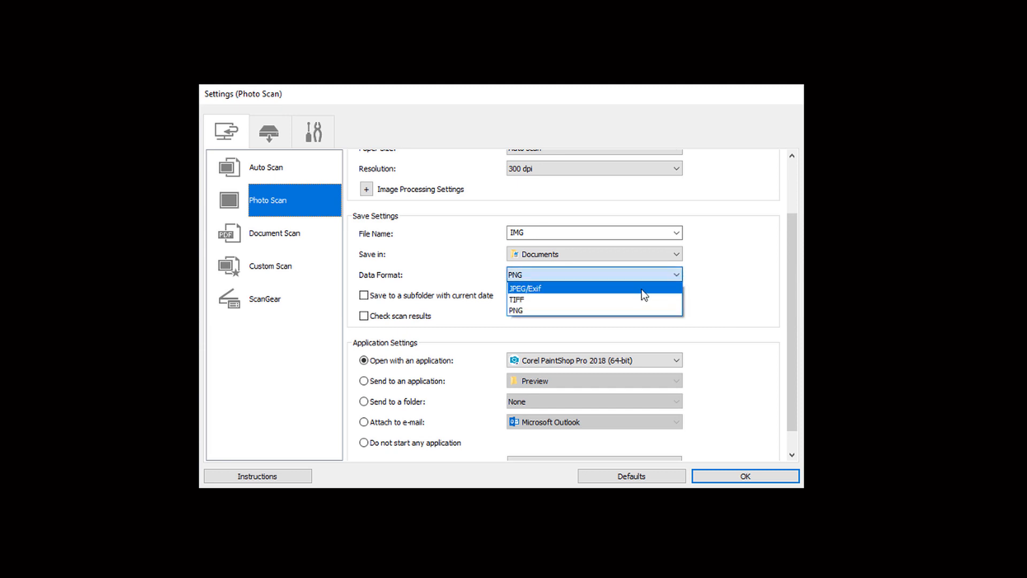
pyautogui.click(525, 288)
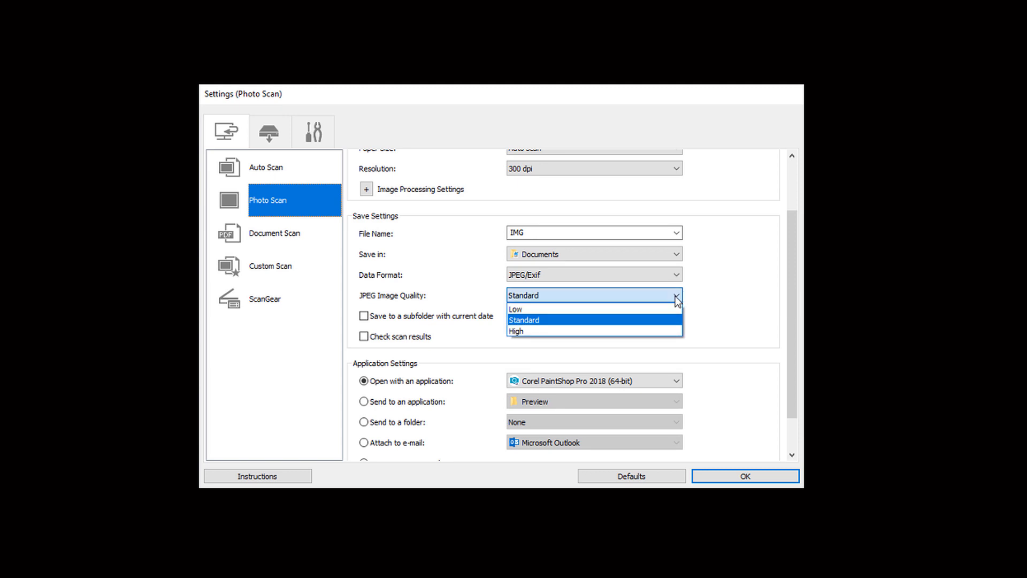
pyautogui.click(522, 320)
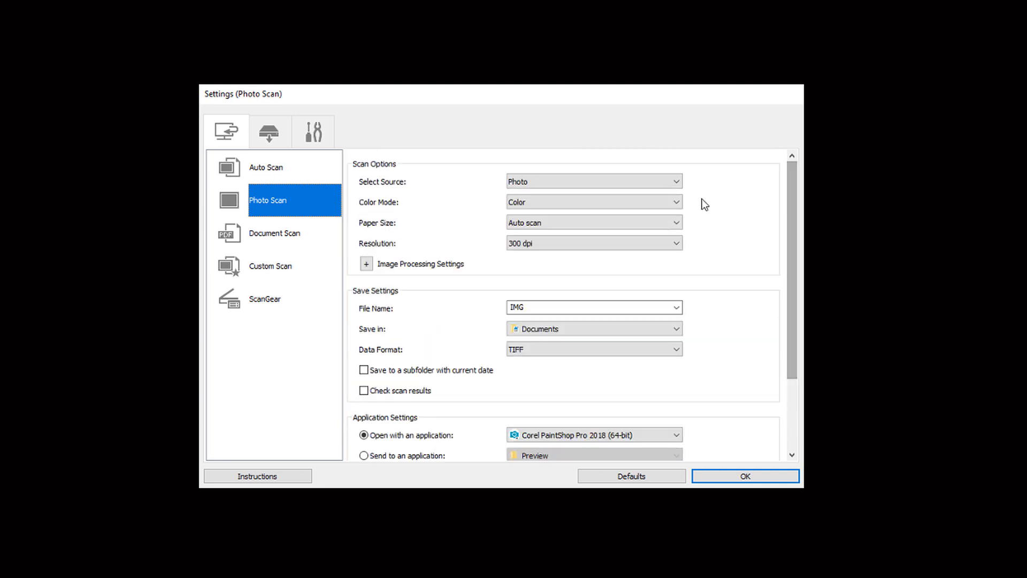
pyautogui.click(592, 203)
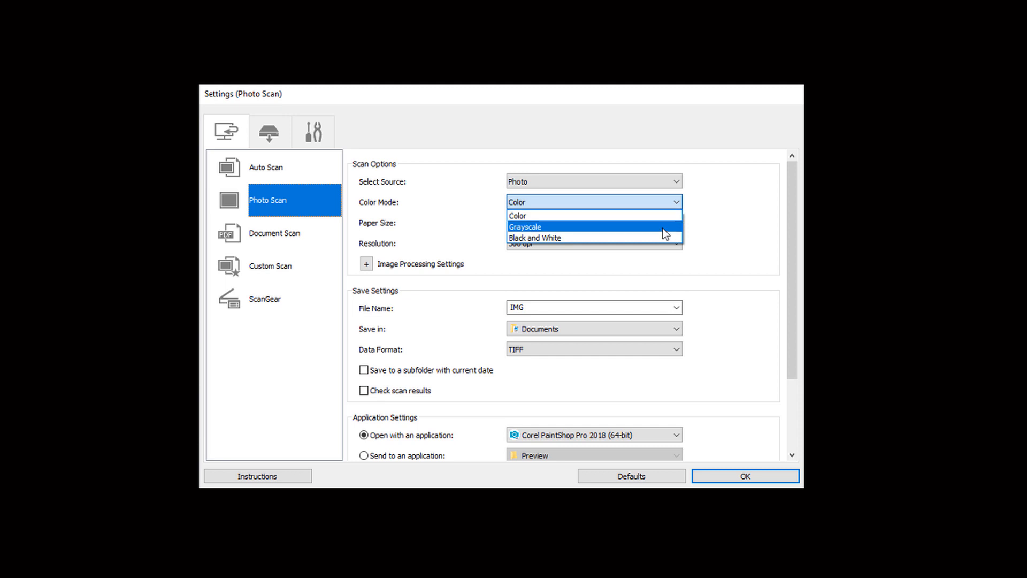
pyautogui.moveTo(666, 237)
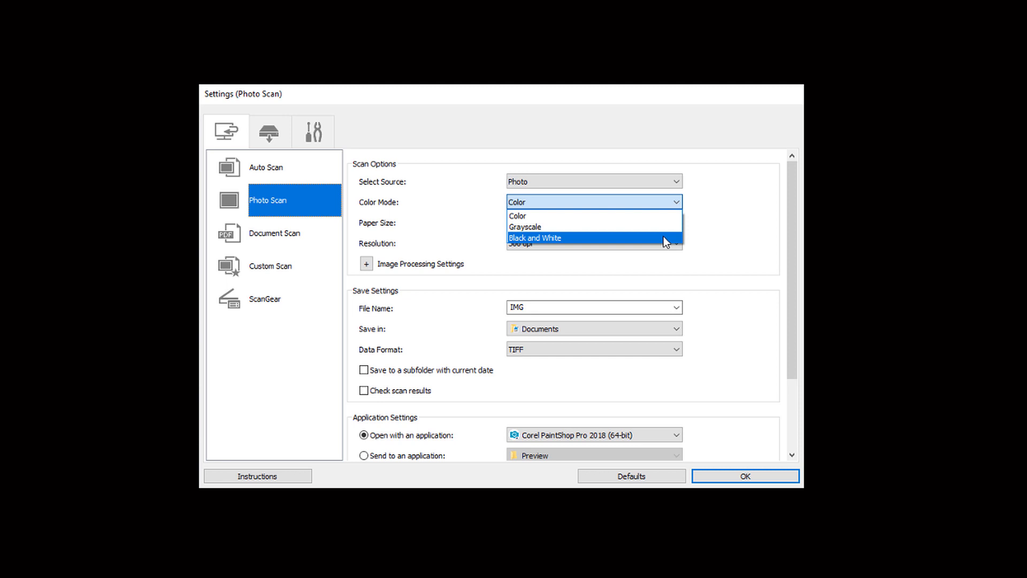
pyautogui.moveTo(664, 215)
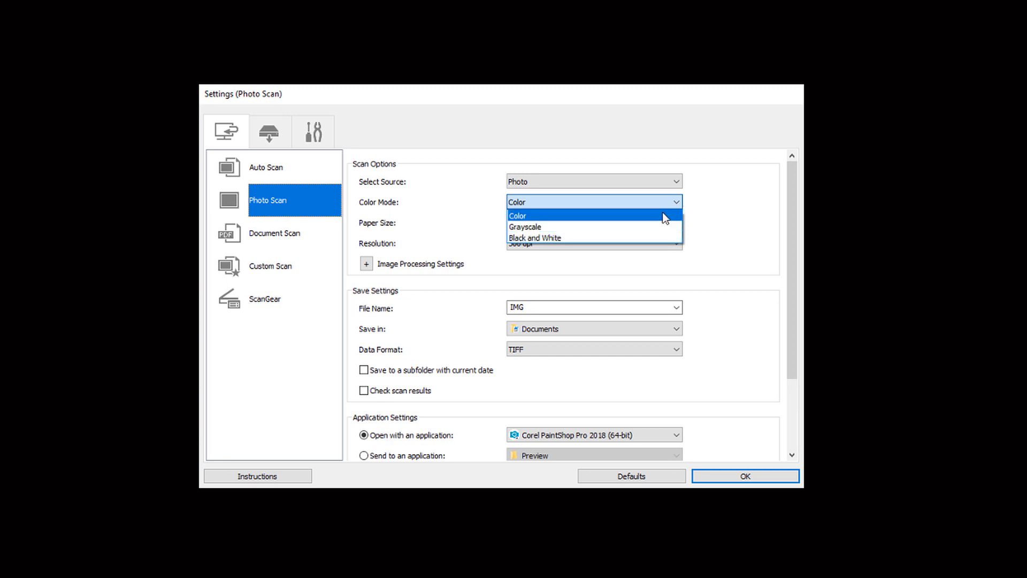
pyautogui.click(518, 215)
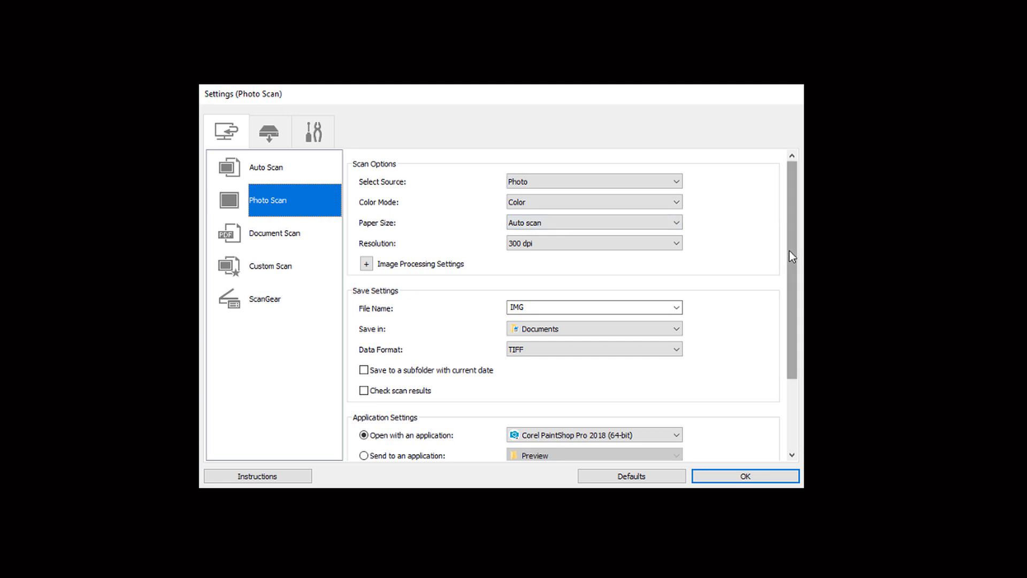
pyautogui.scroll(-3)
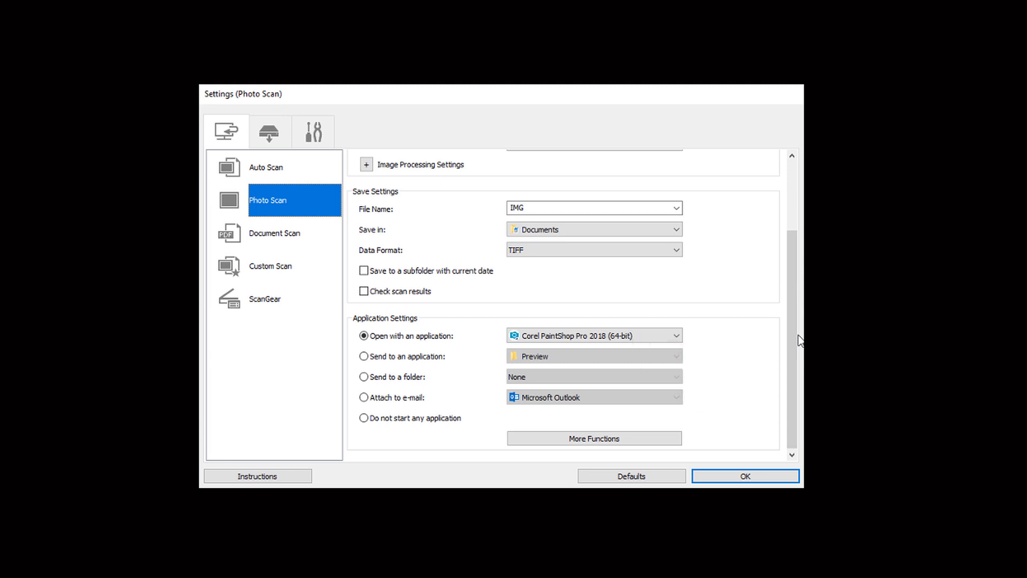
pyautogui.click(744, 475)
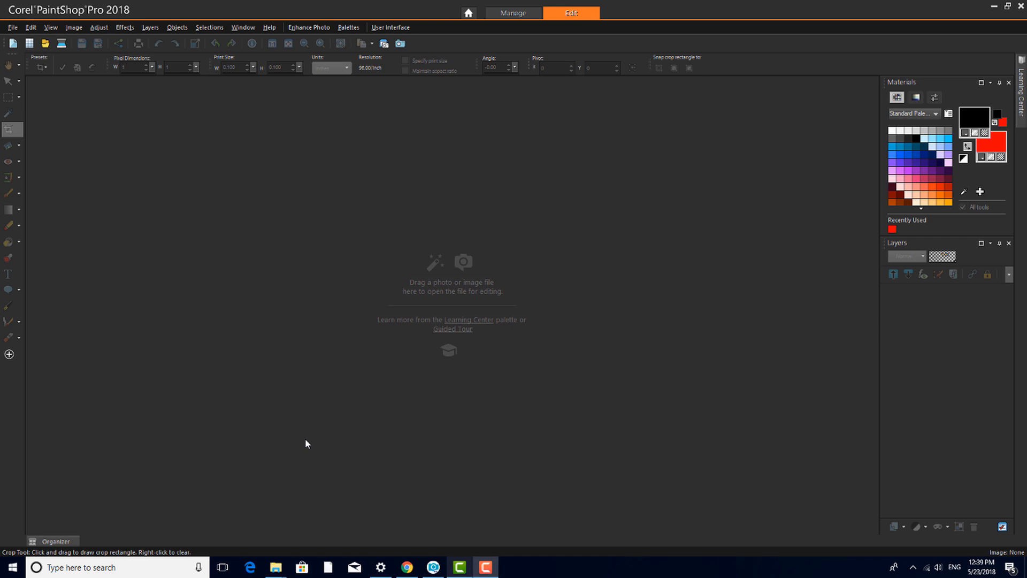
# - Bring up File > Open, pick the AlbumPics scan, then cancel without opening it
pyautogui.click(12, 26)
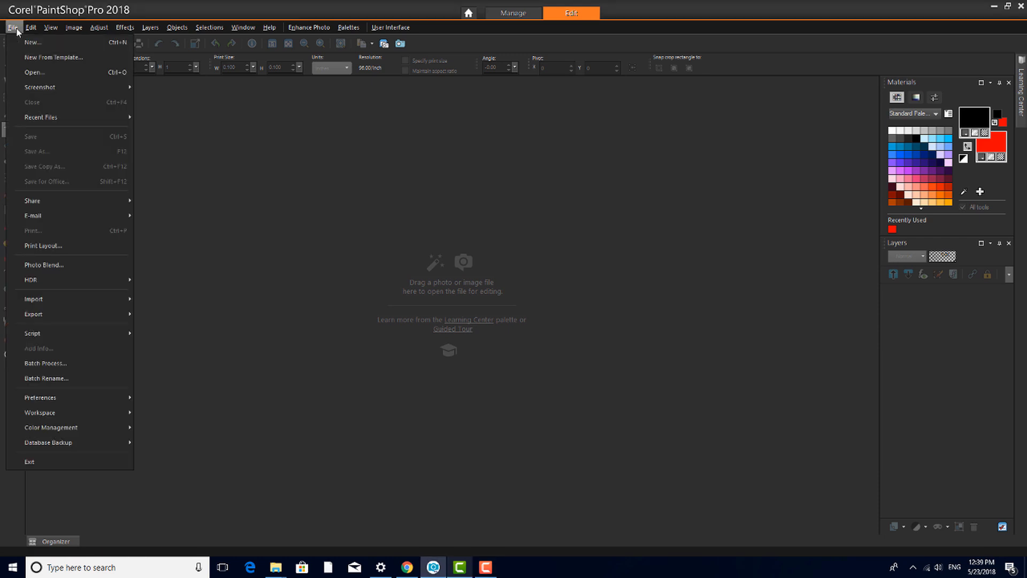
pyautogui.click(34, 72)
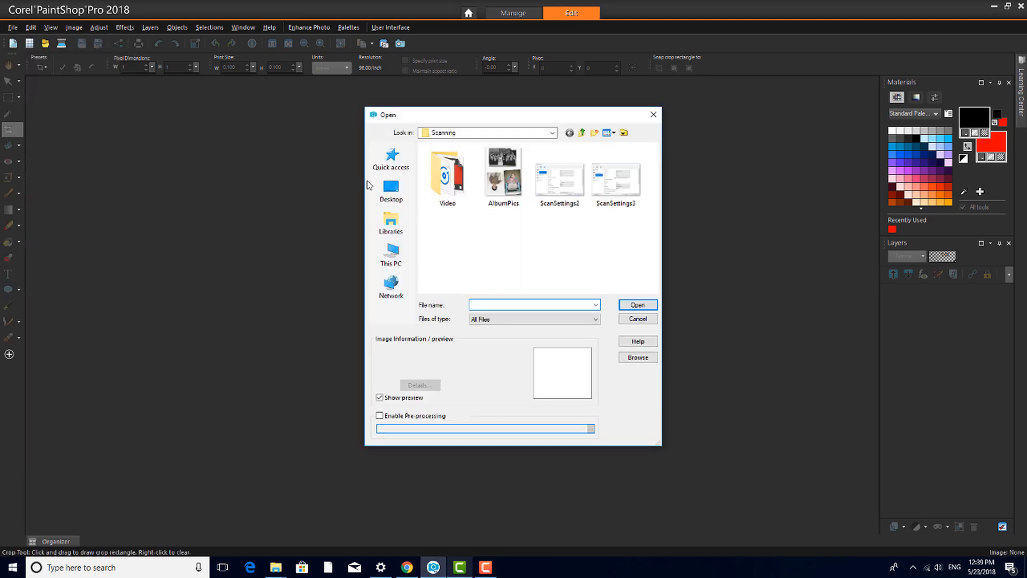
pyautogui.click(503, 171)
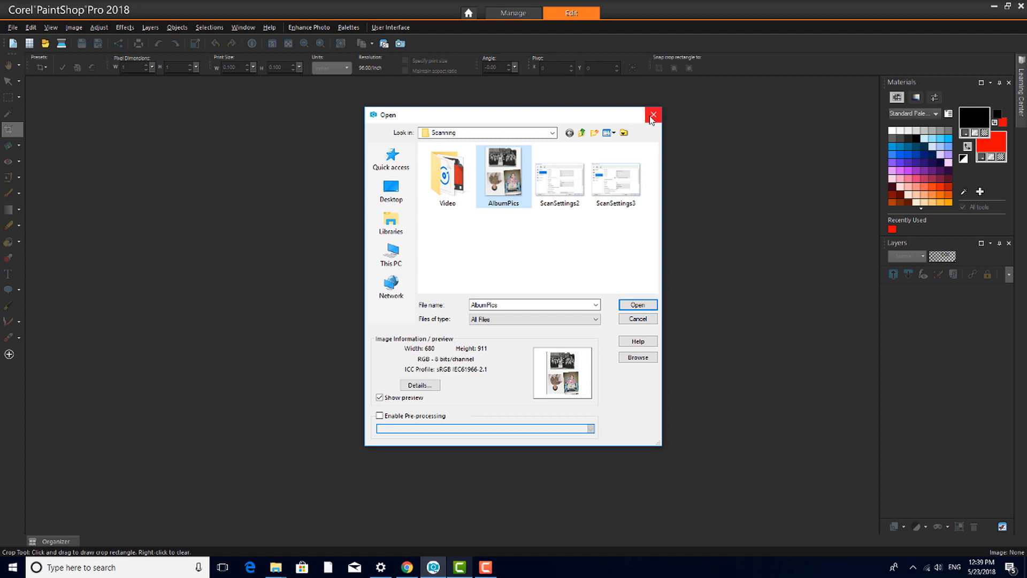
pyautogui.click(652, 114)
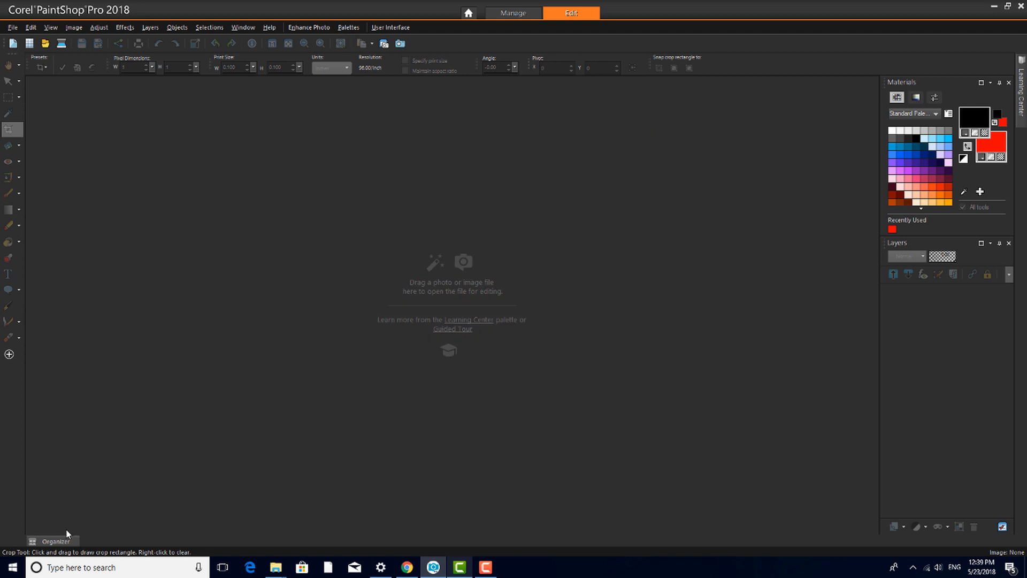
# - Open the AlbumPics scan for editing from its Organizer thumbnail
pyautogui.click(57, 542)
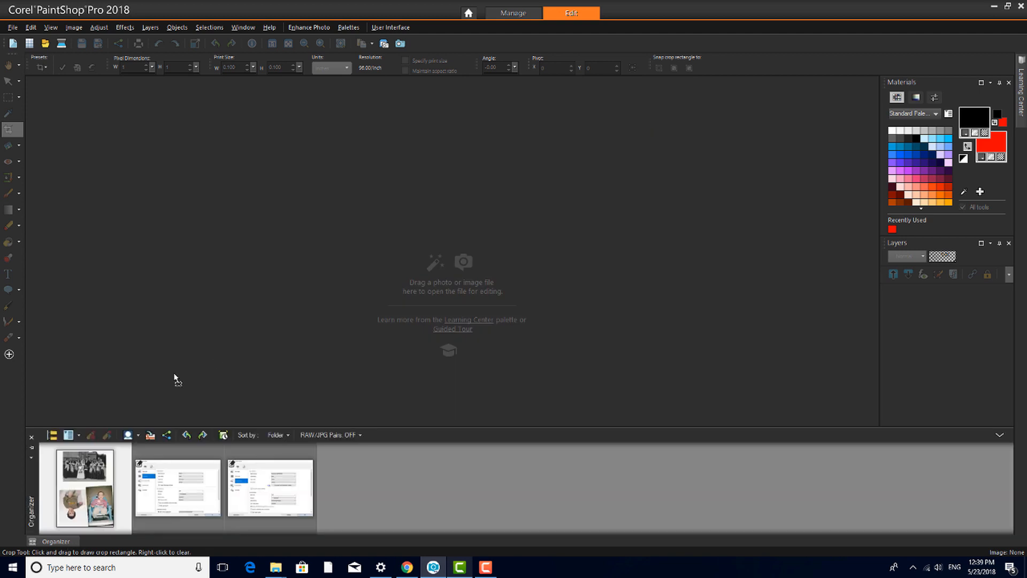
pyautogui.doubleClick(85, 486)
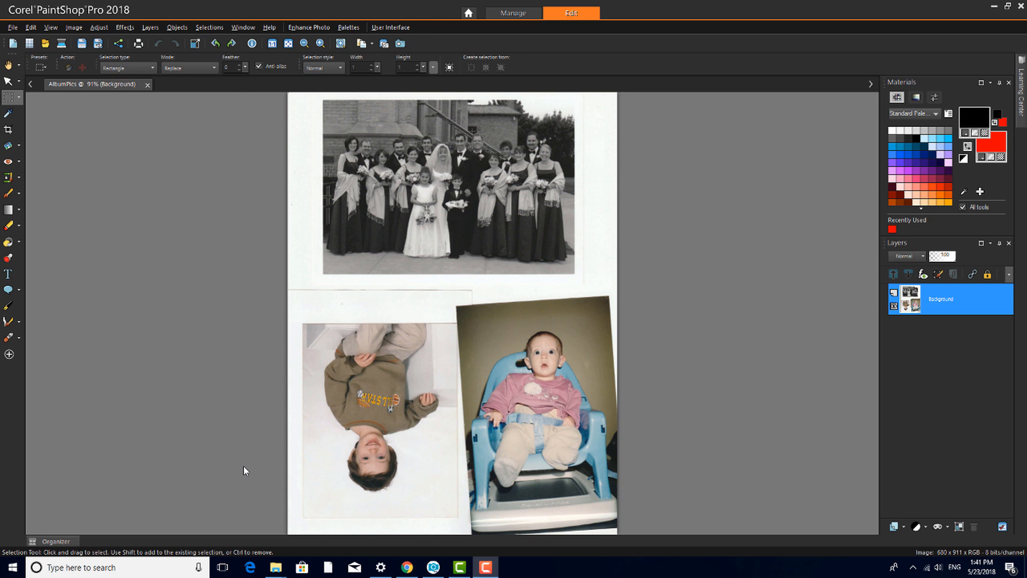
pyautogui.moveTo(119, 217)
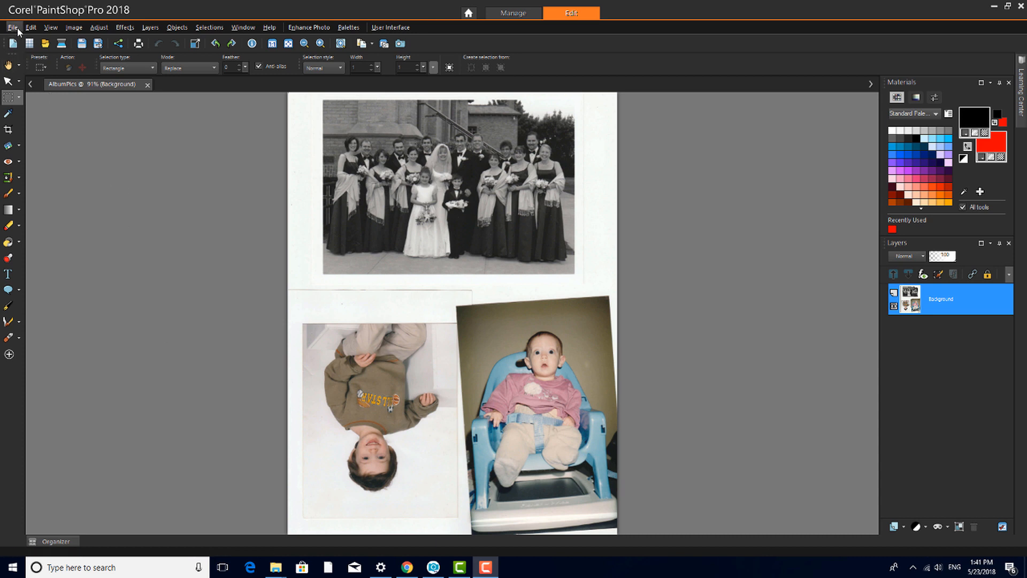
pyautogui.click(12, 27)
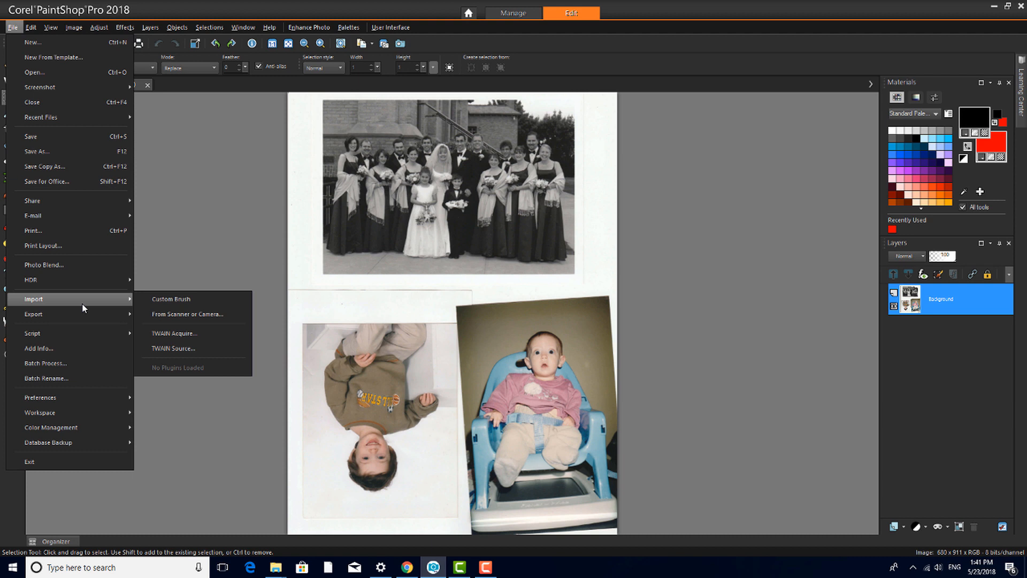
pyautogui.click(188, 314)
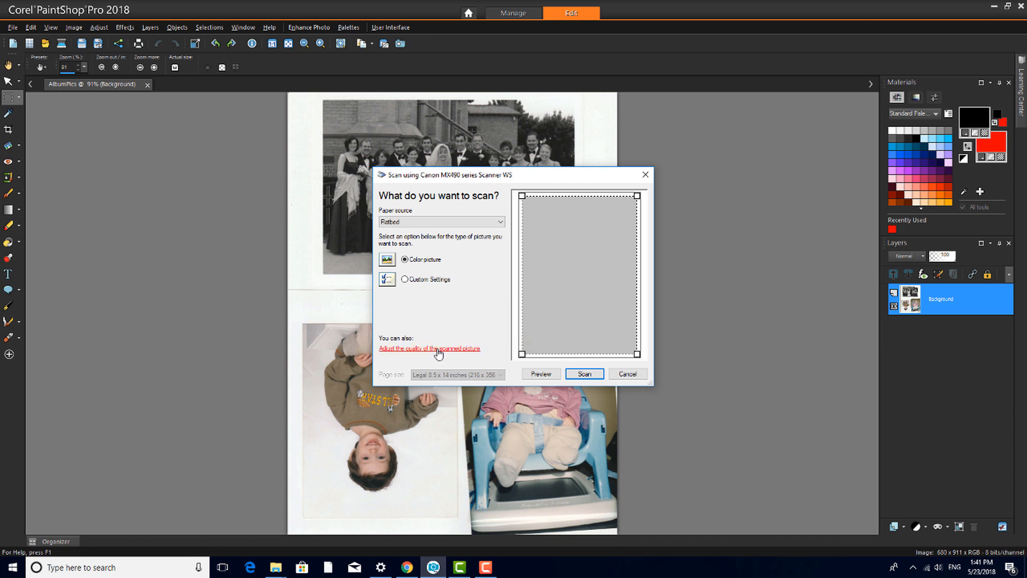
pyautogui.click(429, 348)
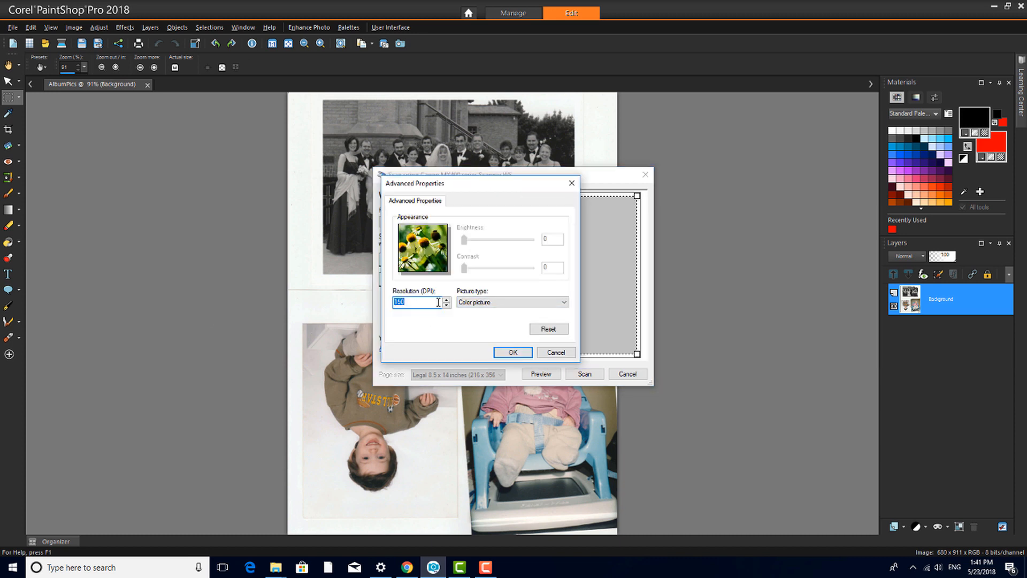
pyautogui.write('300')
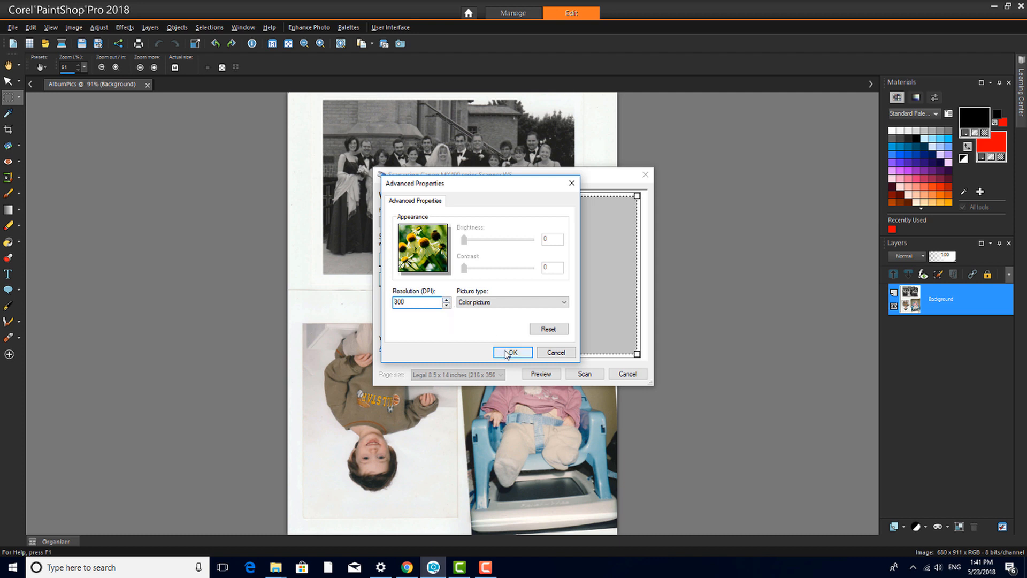
pyautogui.click(513, 352)
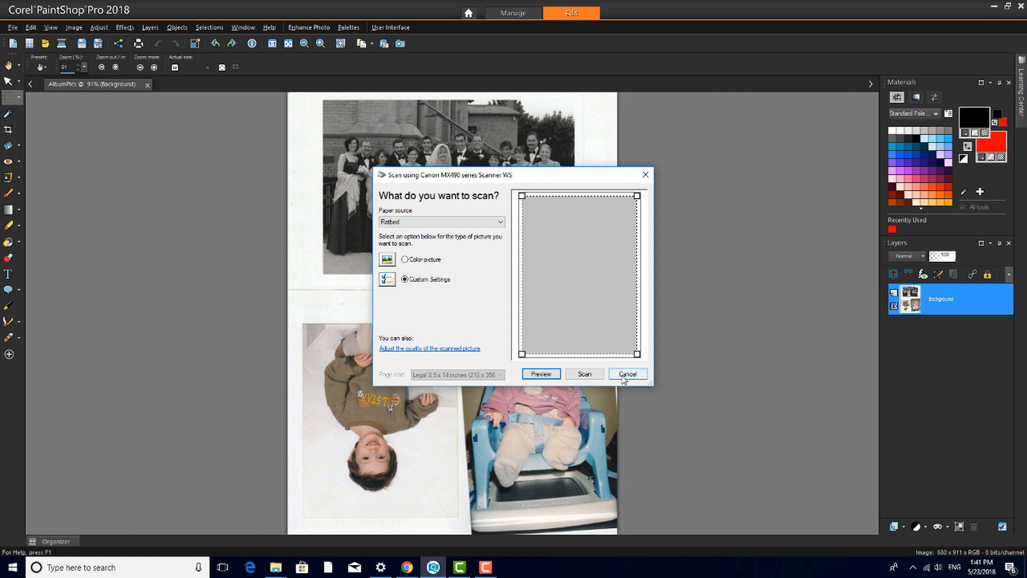
pyautogui.click(627, 373)
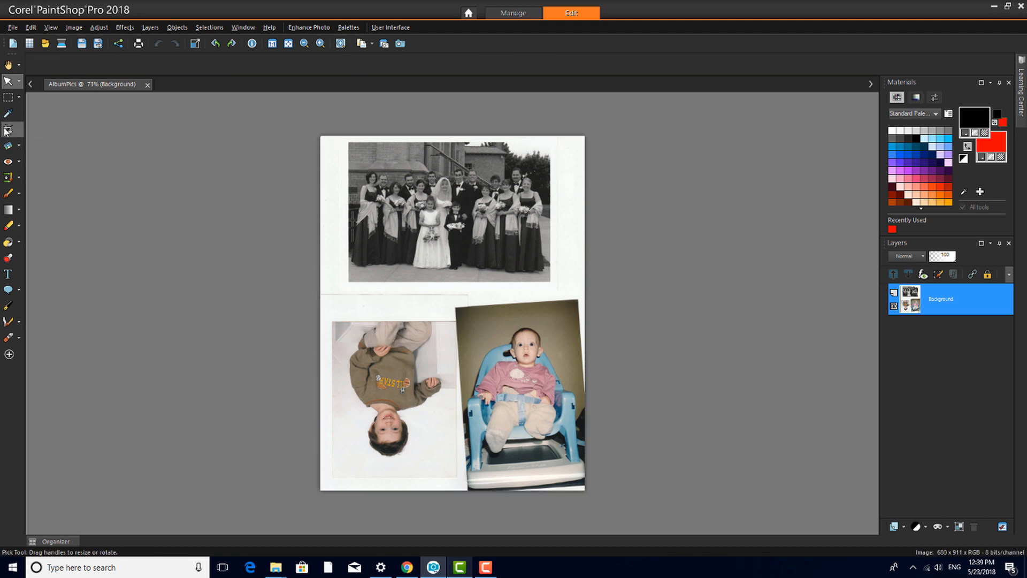
# - Crop the page down to the wedding photo with the Crop tool, then undo to restore the full page
pyautogui.click(9, 130)
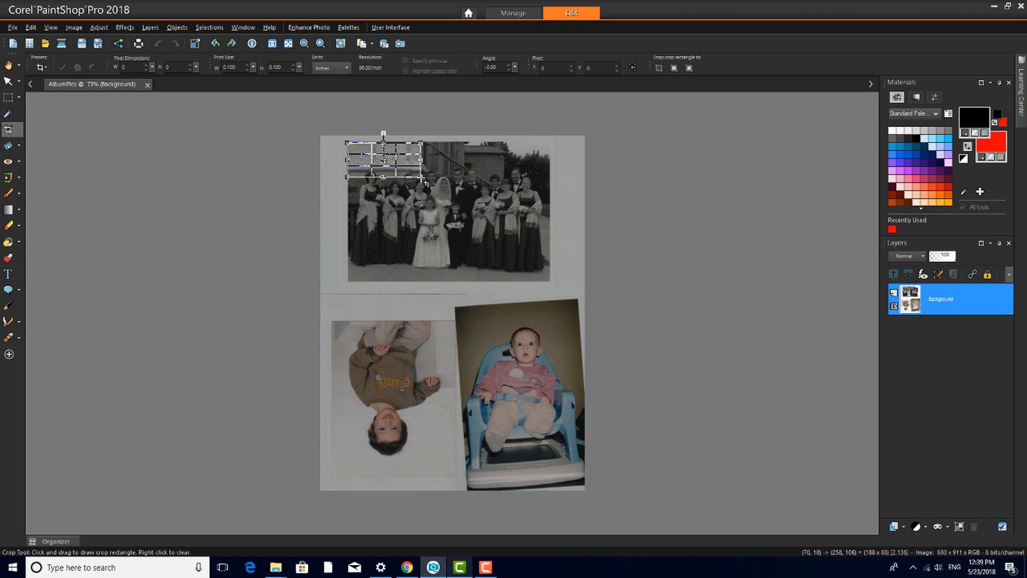
pyautogui.moveTo(417, 178); pyautogui.dragTo(552, 276)
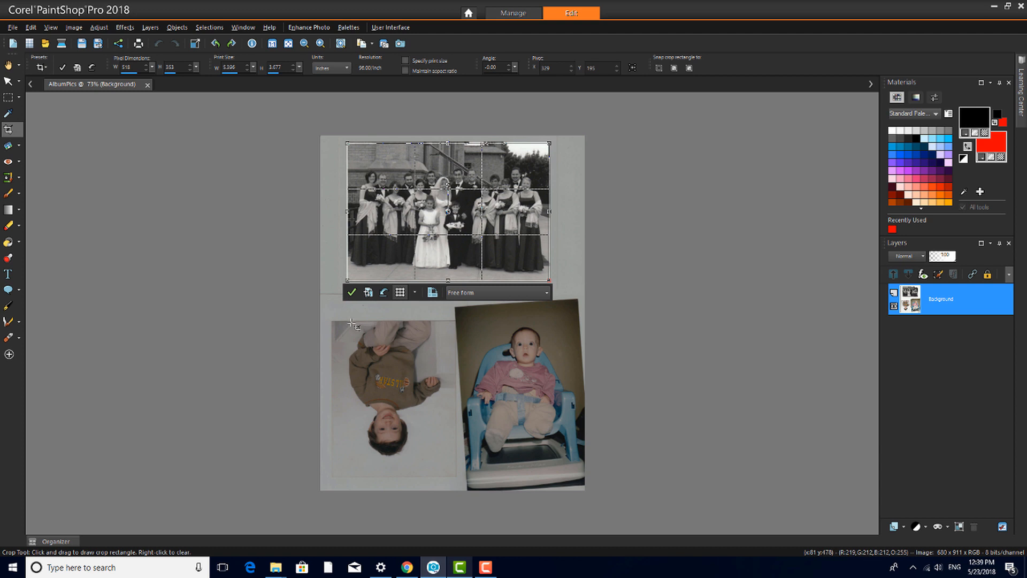
pyautogui.click(352, 293)
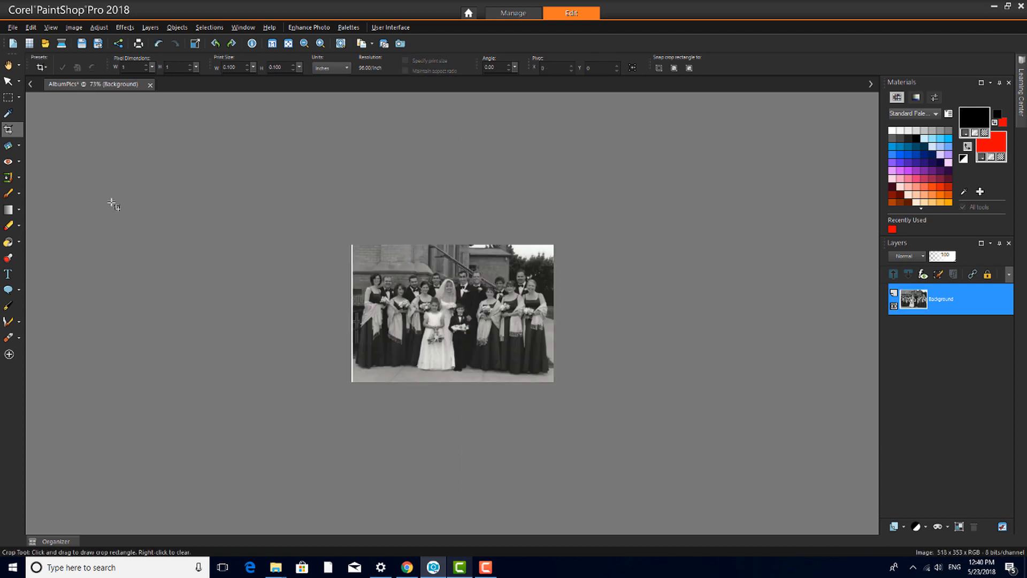
pyautogui.click(159, 43)
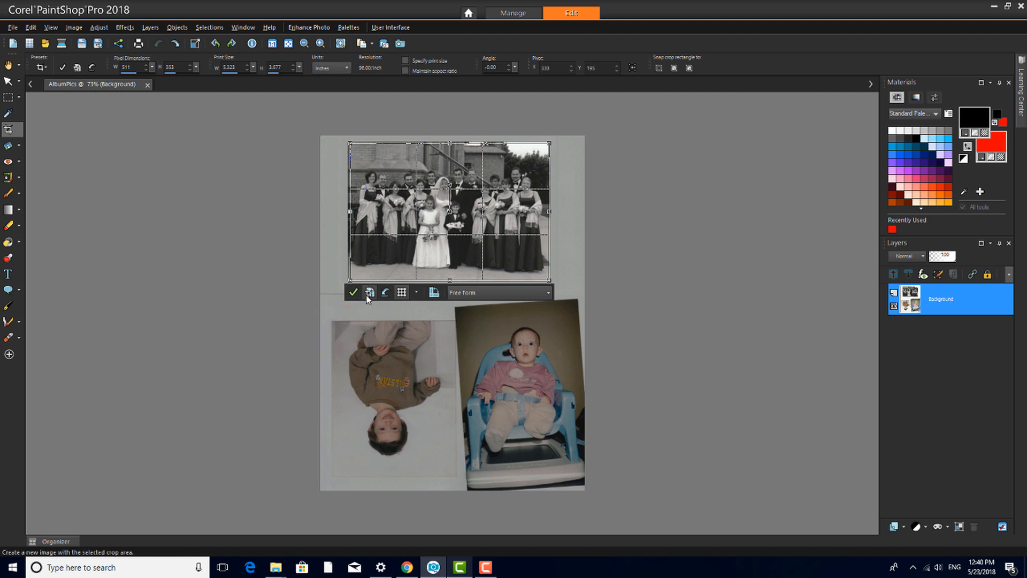
# - Crop the wedding group photo out as a new image of its own
pyautogui.click(370, 293)
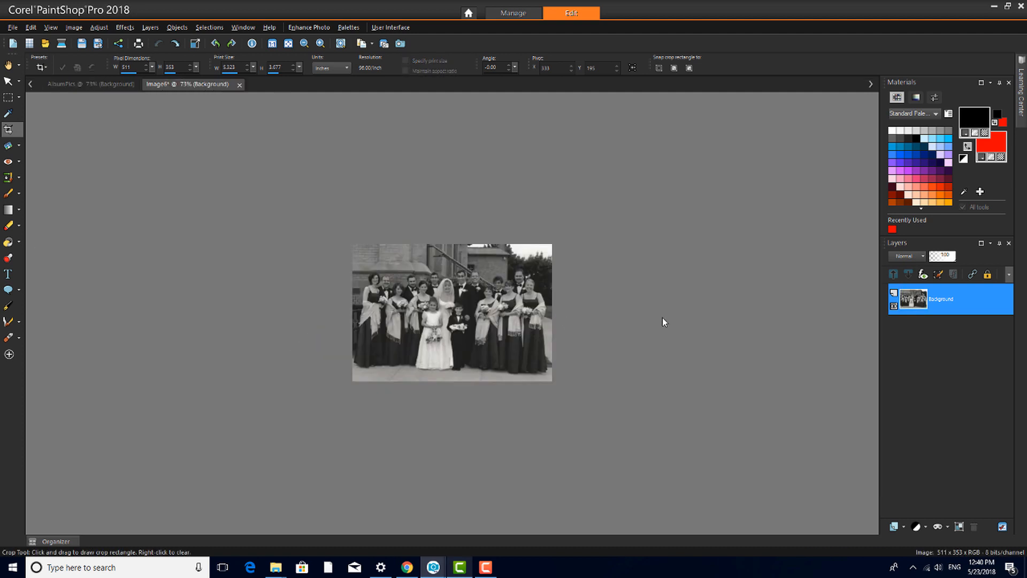
pyautogui.click(78, 84)
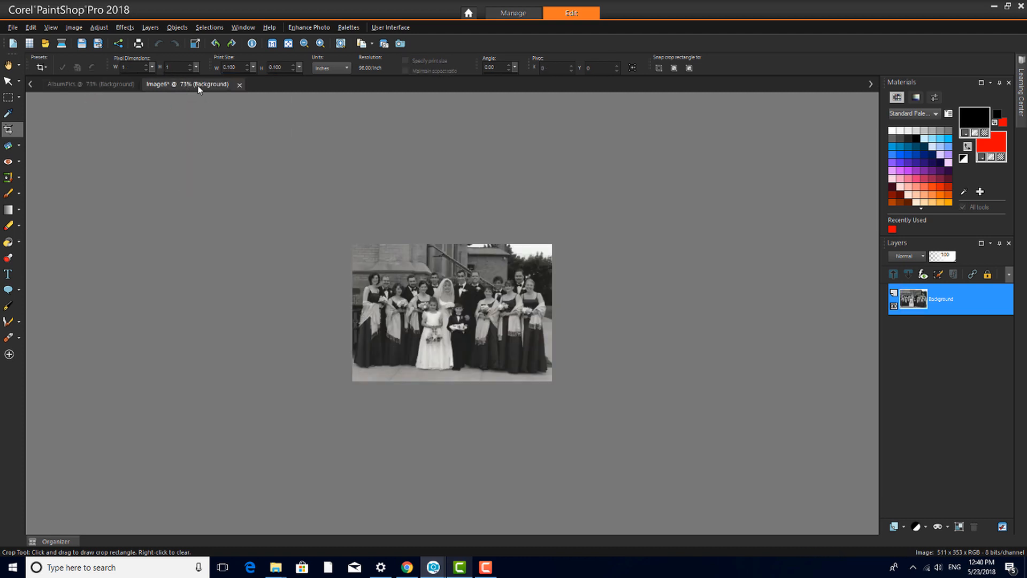
# - Return to the AlbumPics page and crop the boy-in-sweater photo out as a new image
pyautogui.click(62, 84)
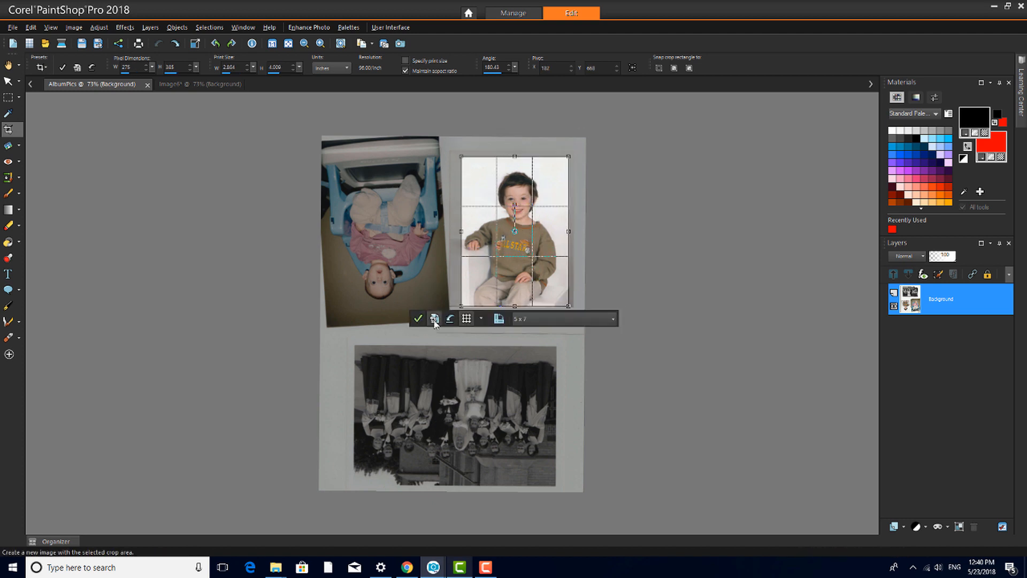
pyautogui.click(434, 319)
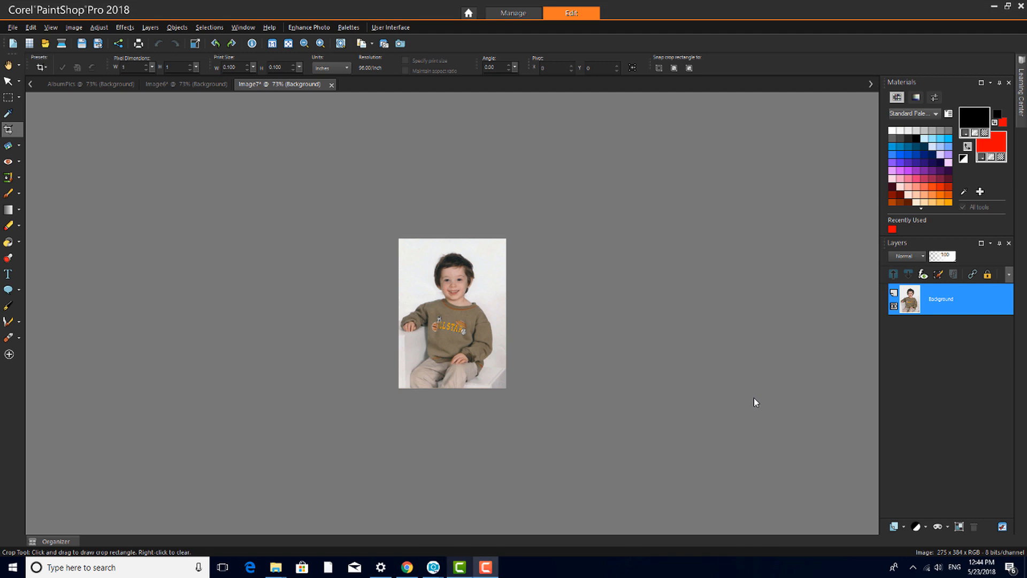
pyautogui.moveTo(739, 362)
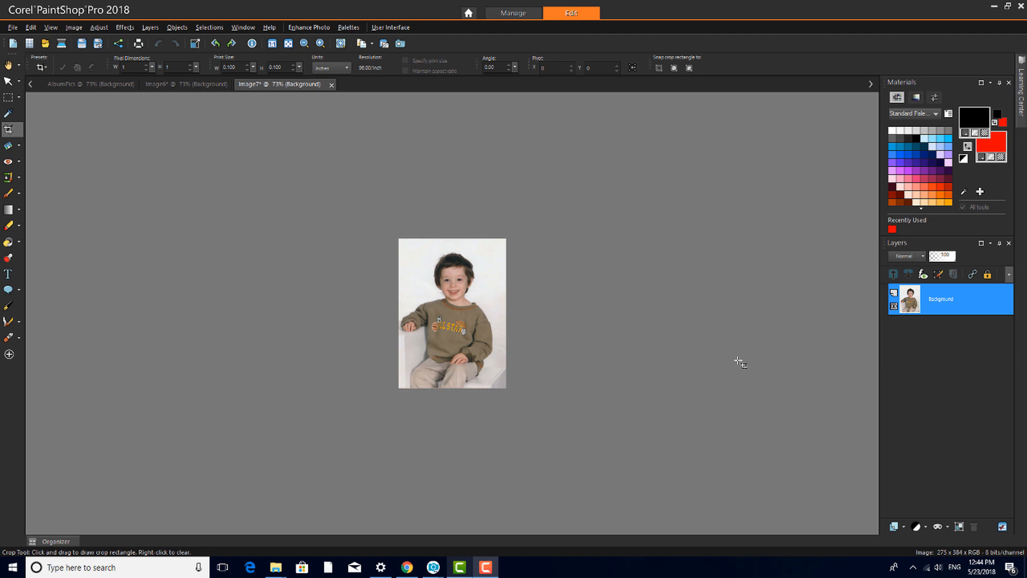
pyautogui.moveTo(351, 27)
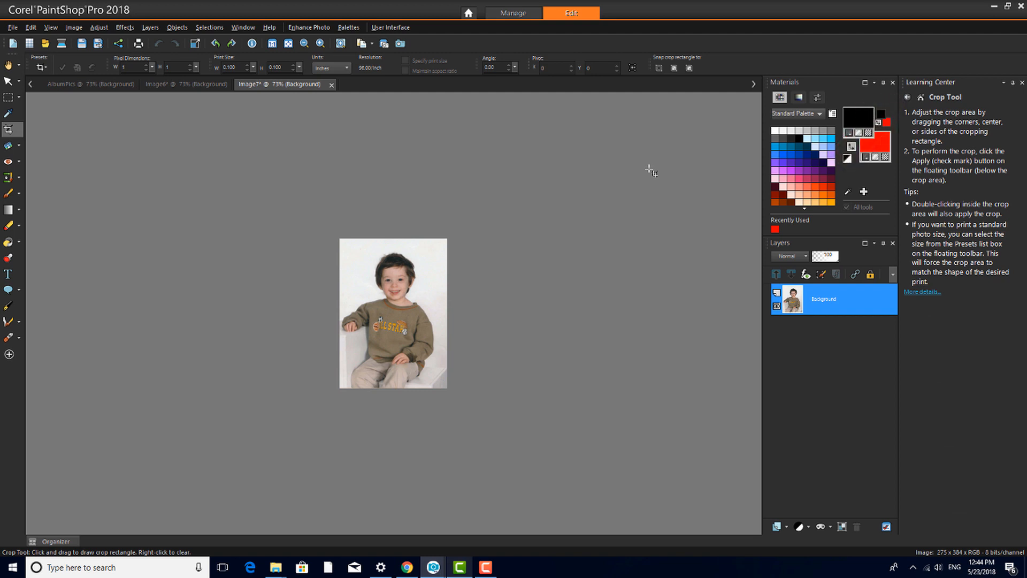
pyautogui.moveTo(1014, 90)
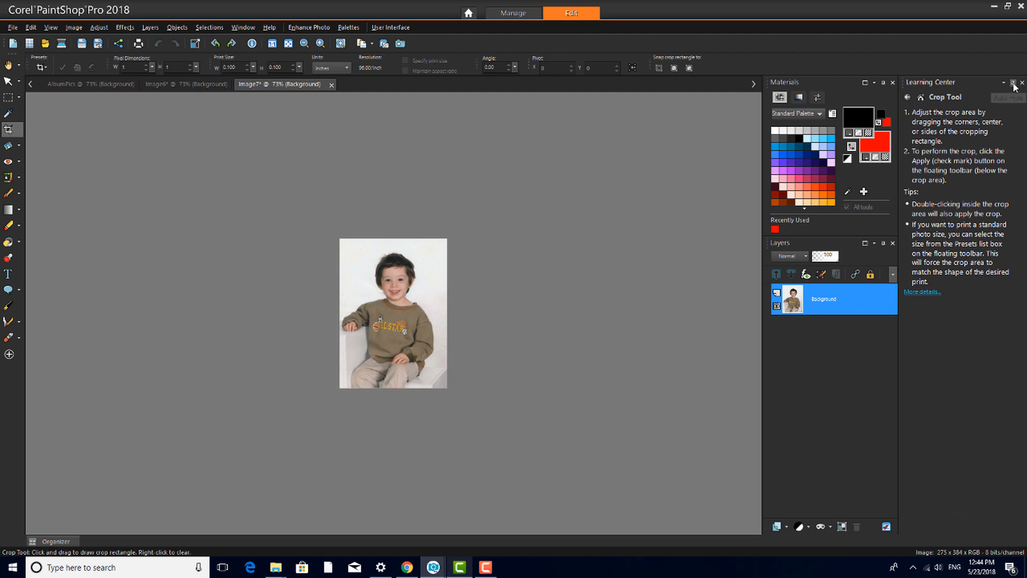
pyautogui.click(1020, 83)
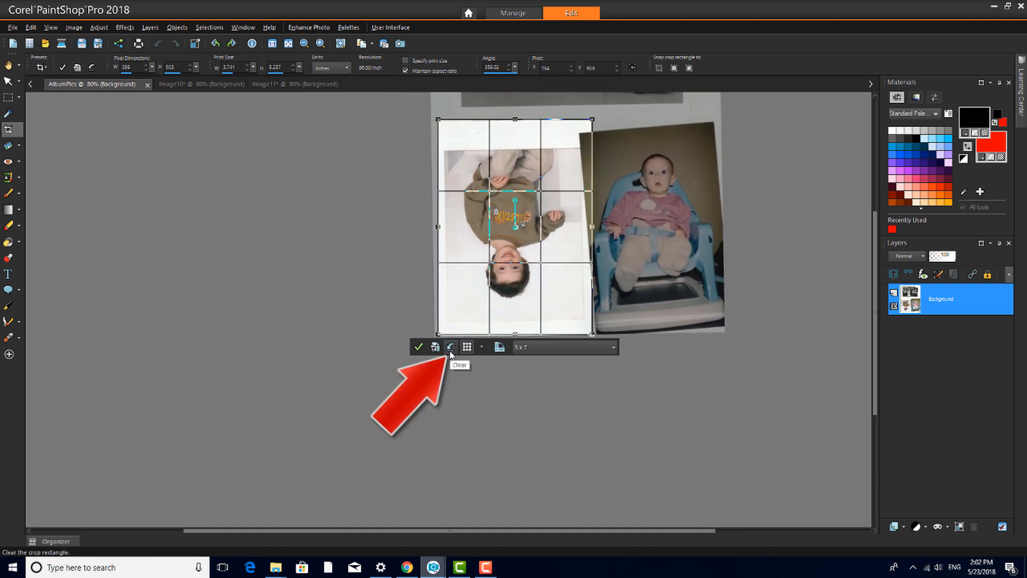
# - Clear the crop outline over the sweater photo, leaving the full AlbumPics page
pyautogui.click(450, 347)
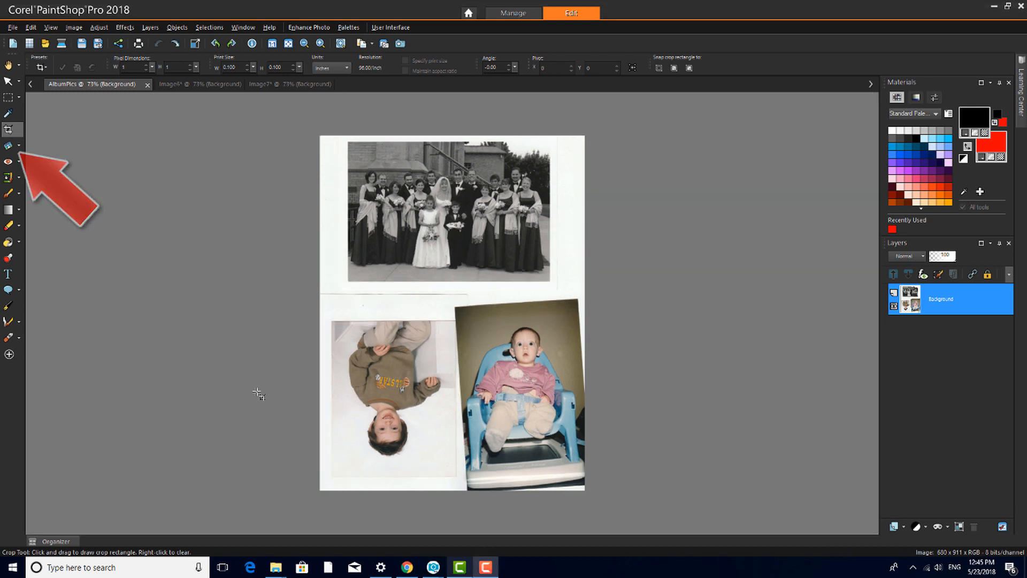
# - Straighten the page by aligning the Straighten line with the baby-in-chair photo's top edge
pyautogui.click(8, 145)
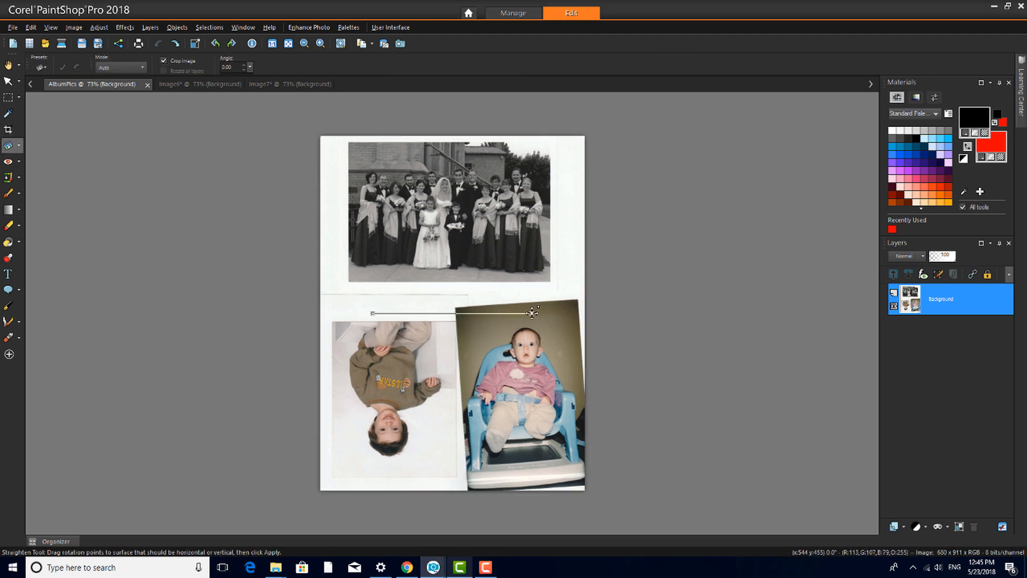
pyautogui.moveTo(537, 313); pyautogui.dragTo(467, 485)
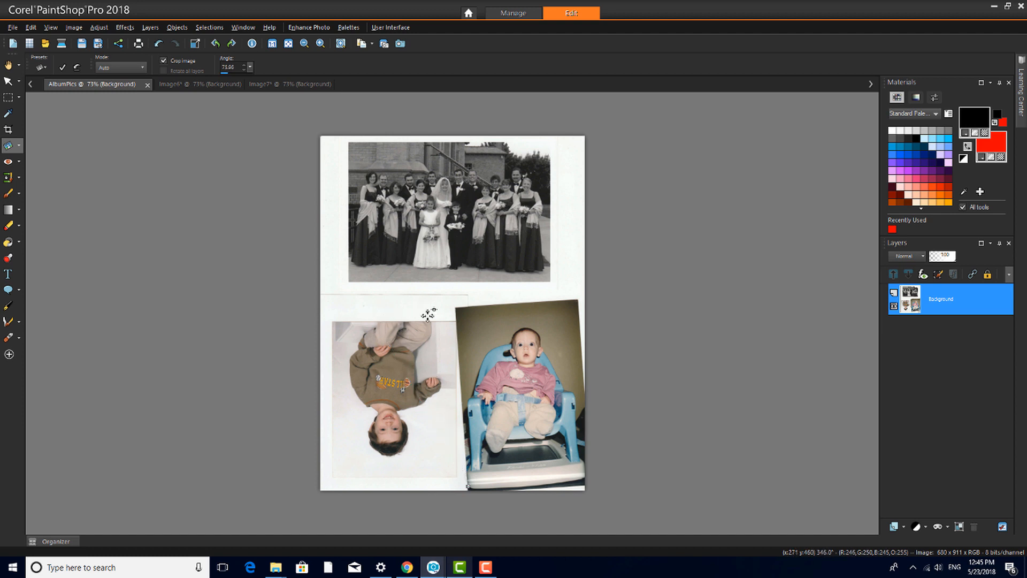
pyautogui.moveTo(429, 314); pyautogui.dragTo(459, 302)
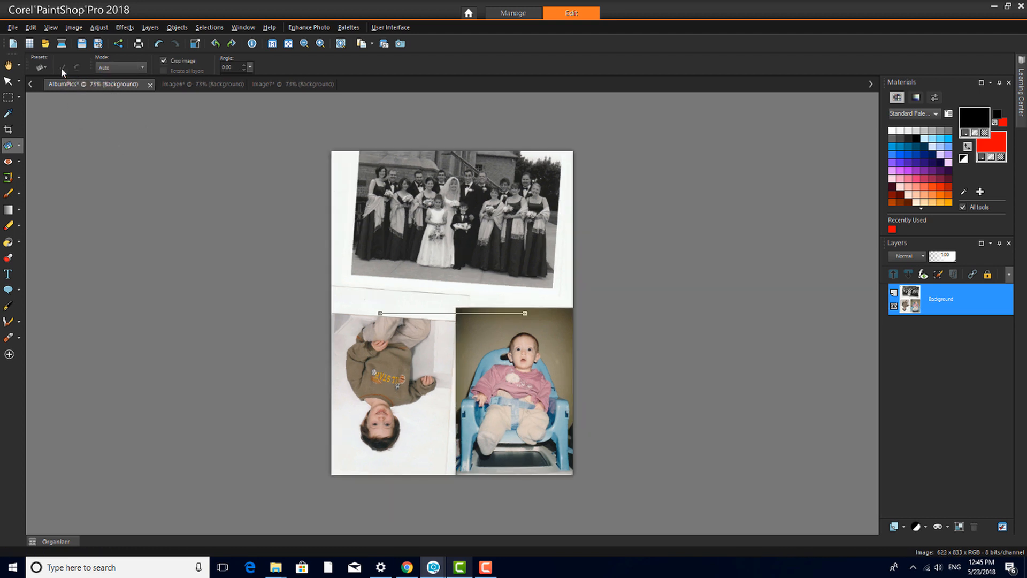
pyautogui.click(9, 129)
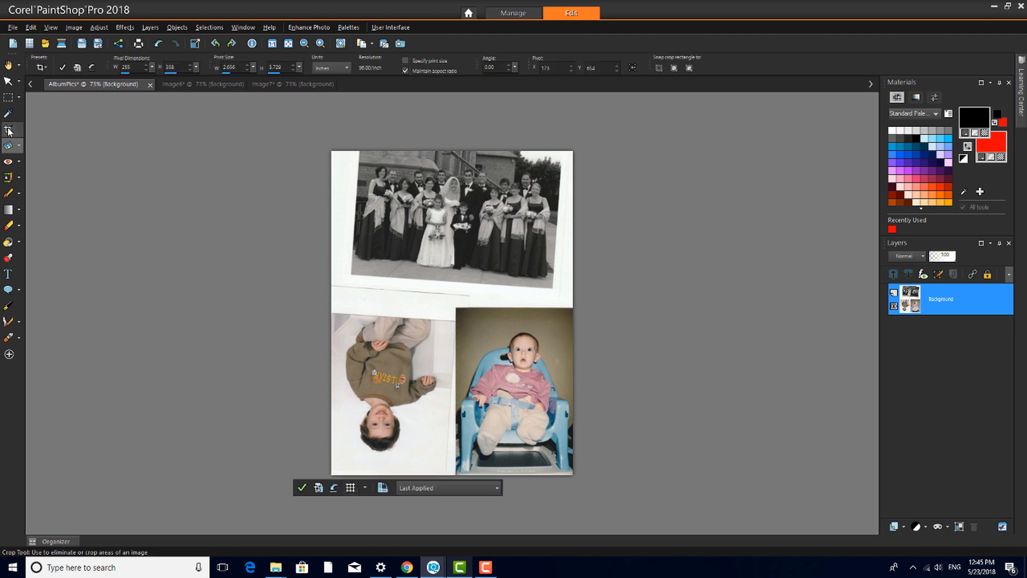
# - Crop the straightened page down to just the baby-in-chair photo
pyautogui.moveTo(455, 308); pyautogui.dragTo(553, 451)
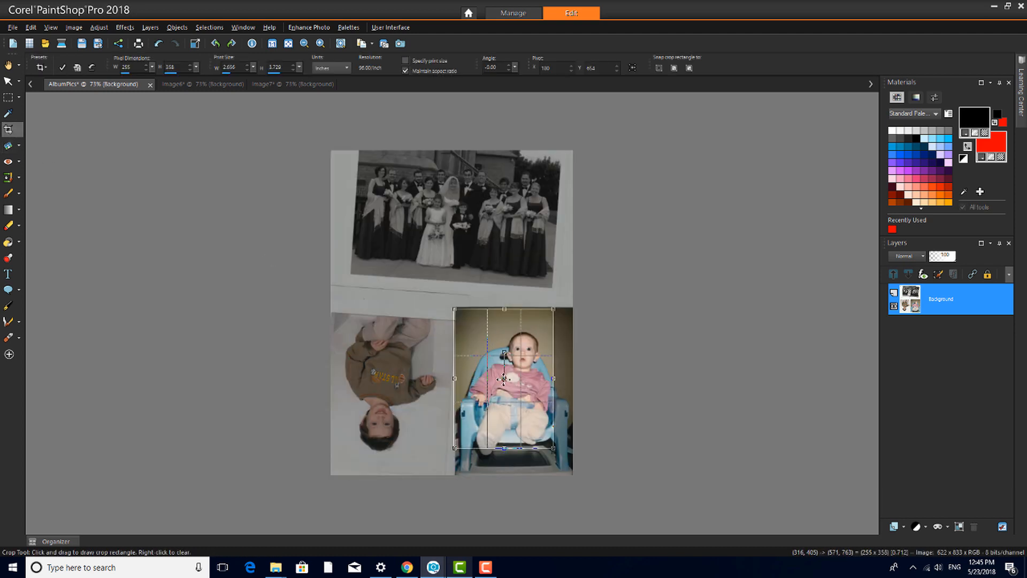
pyautogui.moveTo(554, 449); pyautogui.dragTo(572, 472)
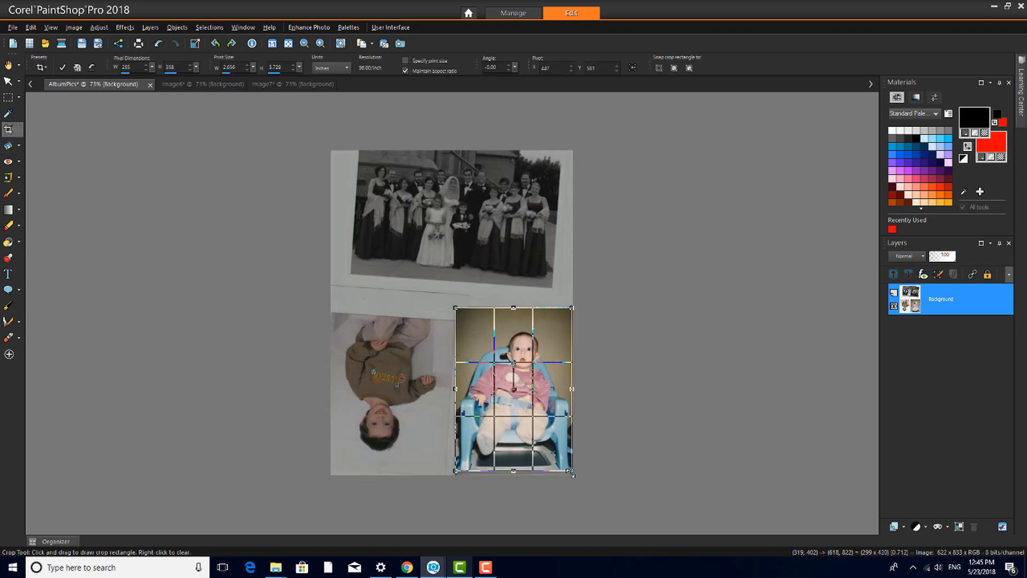
pyautogui.click(62, 67)
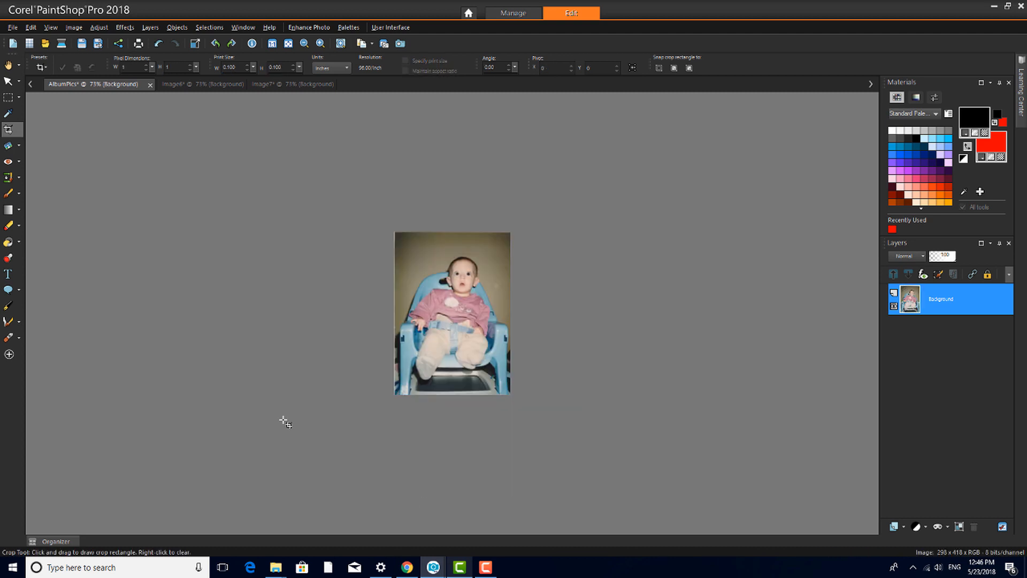
pyautogui.moveTo(217, 89)
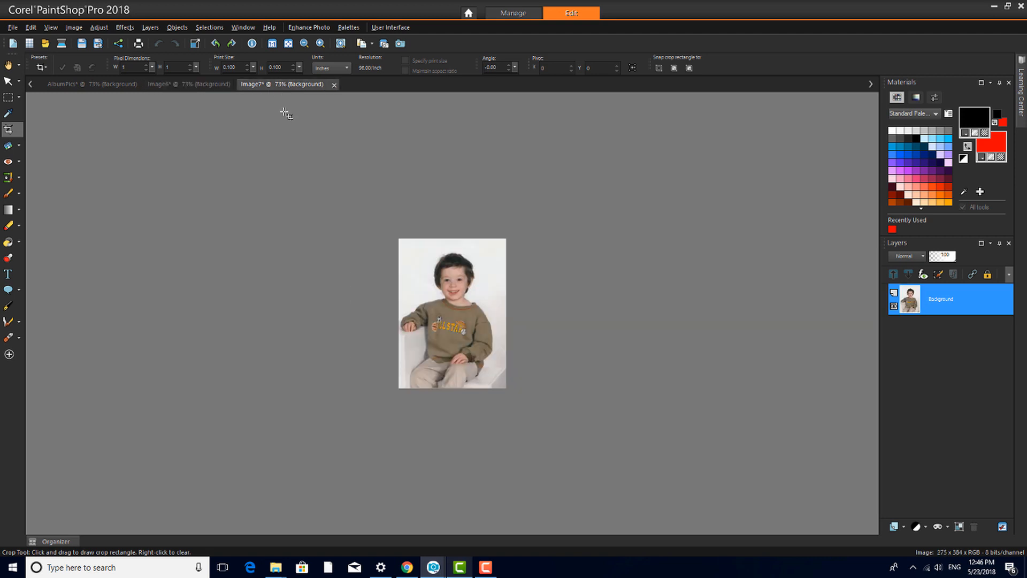
pyautogui.moveTo(287, 115)
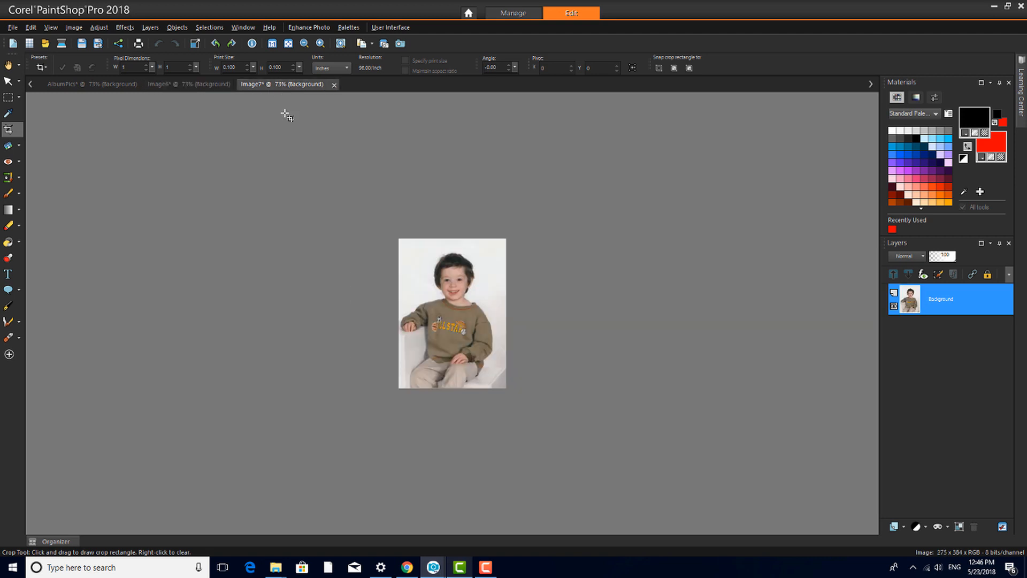